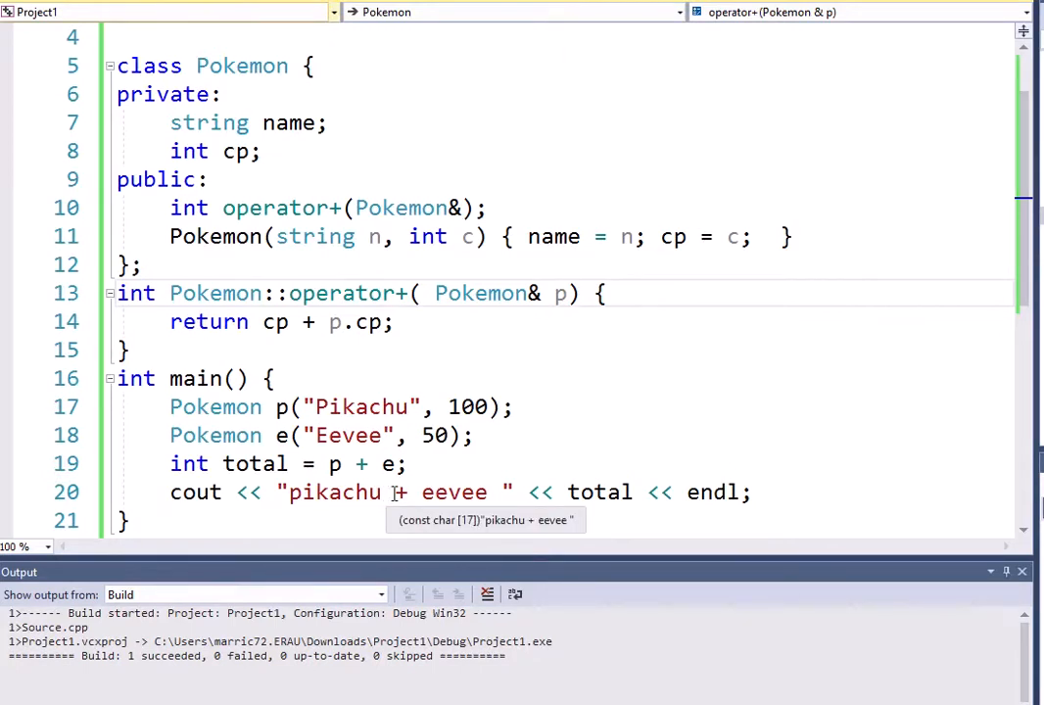
{"action": "mouse_move", "coordinate": [825, 395]}
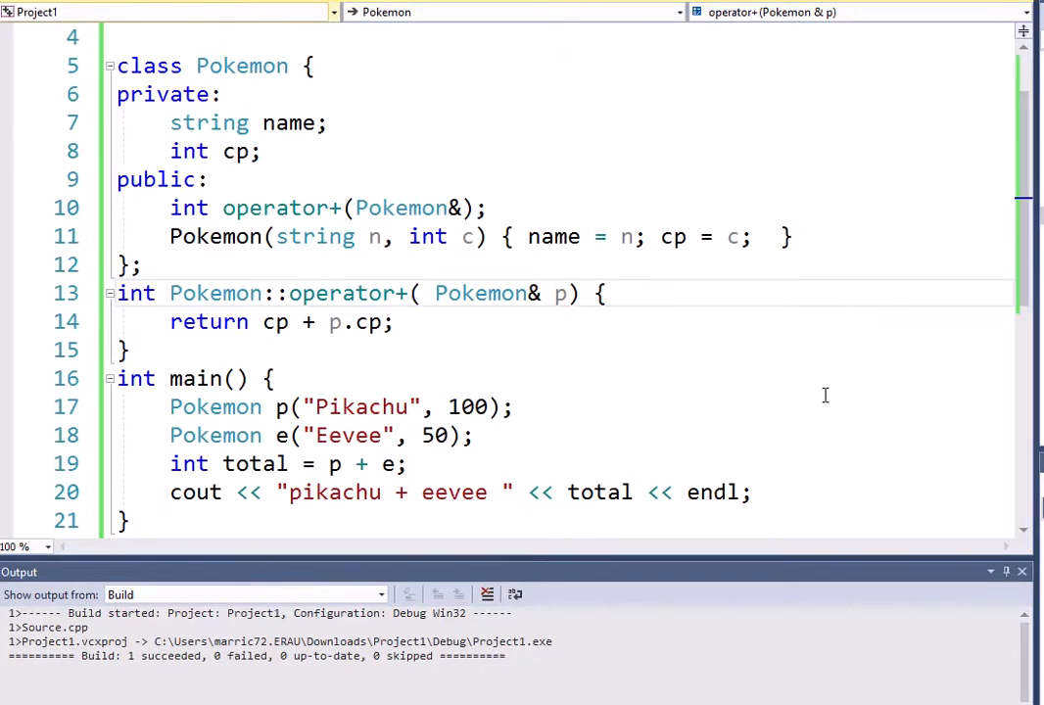
{"action": "mouse_move", "coordinate": [802, 395]}
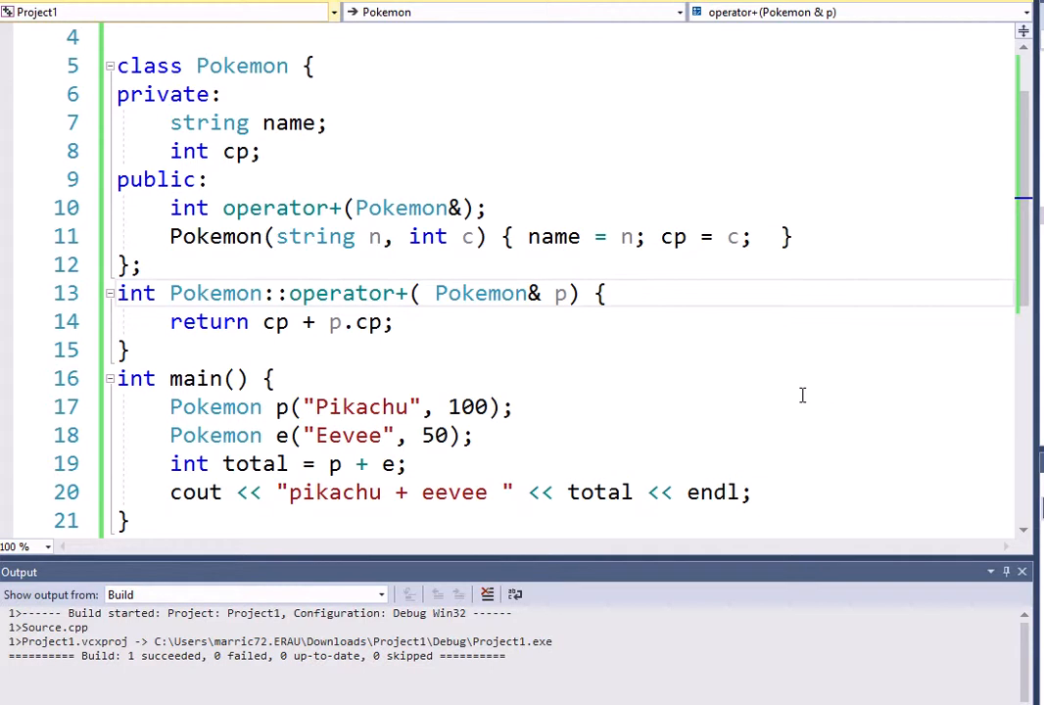
{"action": "mouse_move", "coordinate": [362, 464]}
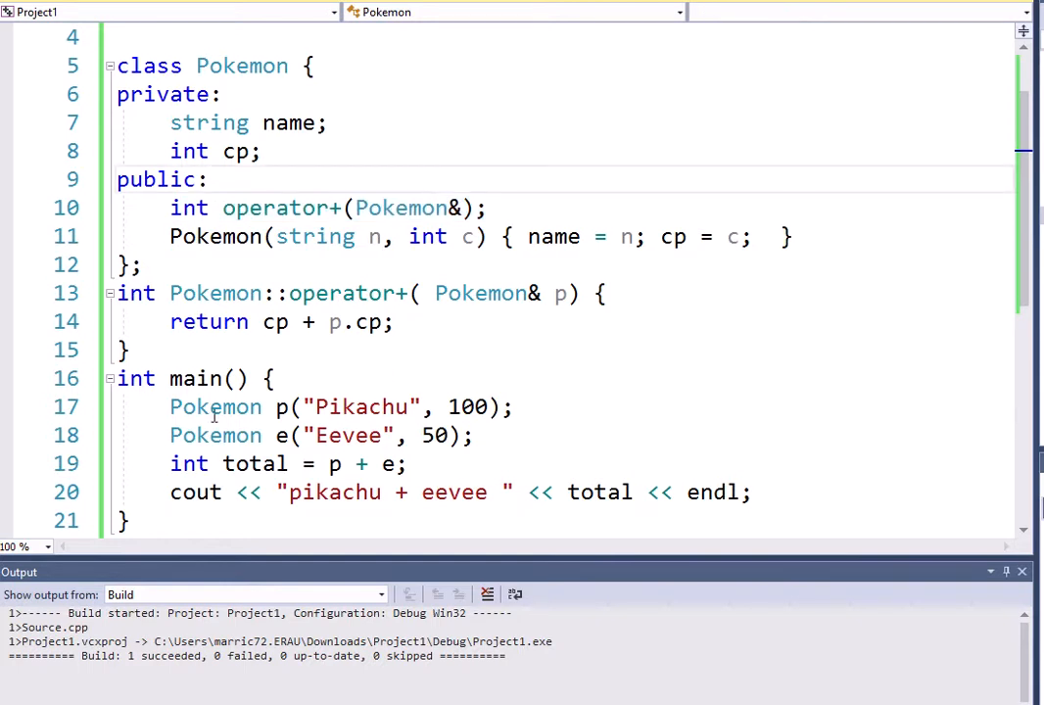
Inspect the Eevee declaration and p.cp in the operator+ return statement
{"action": "triple_click", "coordinate": [343, 407]}
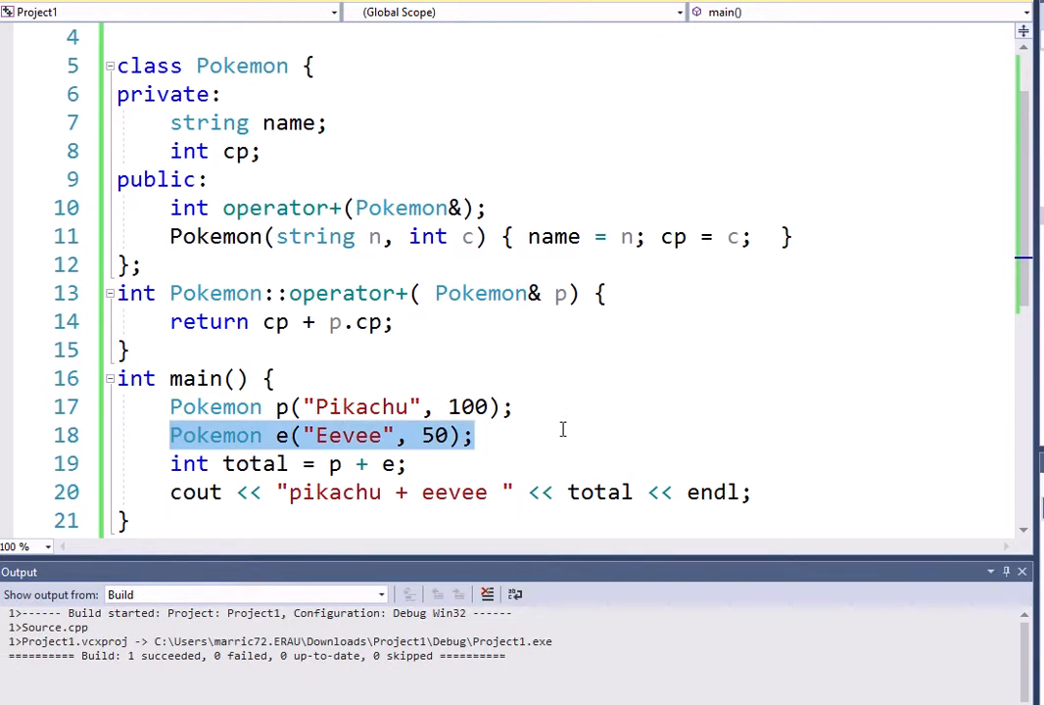
{"action": "left_click", "coordinate": [438, 463]}
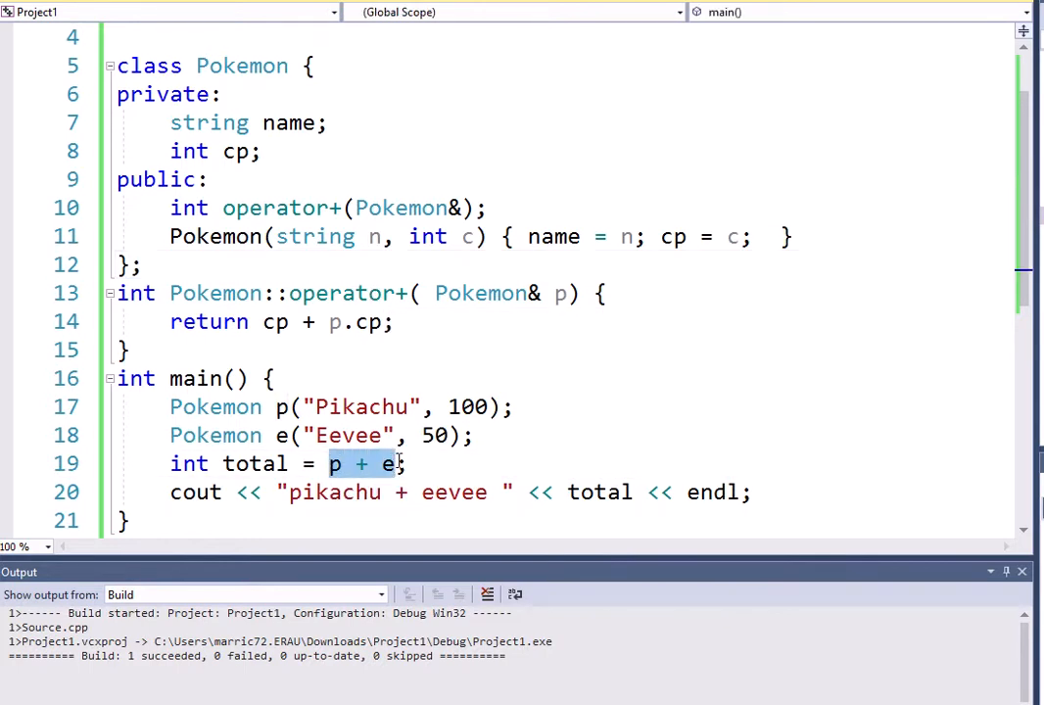
{"action": "mouse_move", "coordinate": [353, 473]}
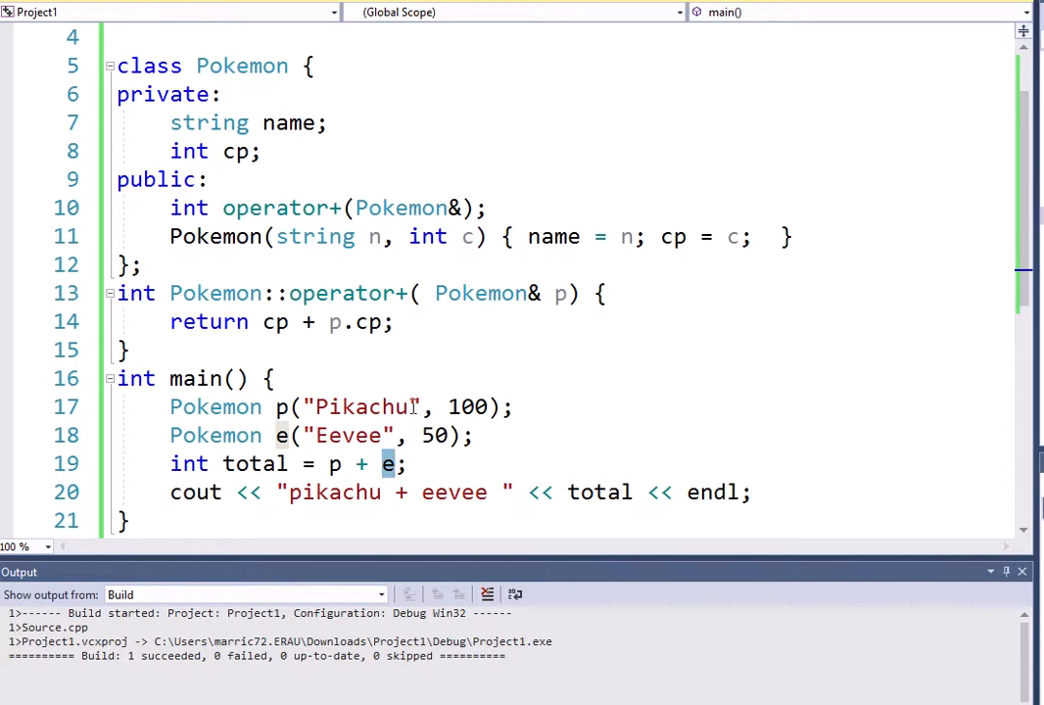
{"action": "mouse_move", "coordinate": [561, 293]}
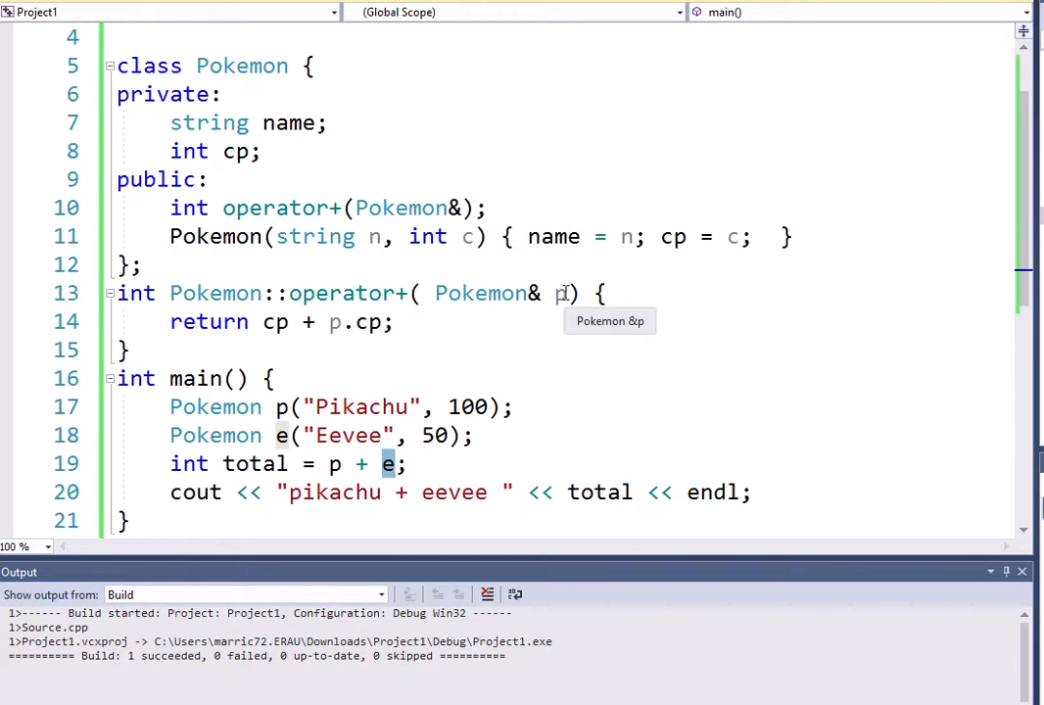
{"action": "double_click", "coordinate": [361, 322]}
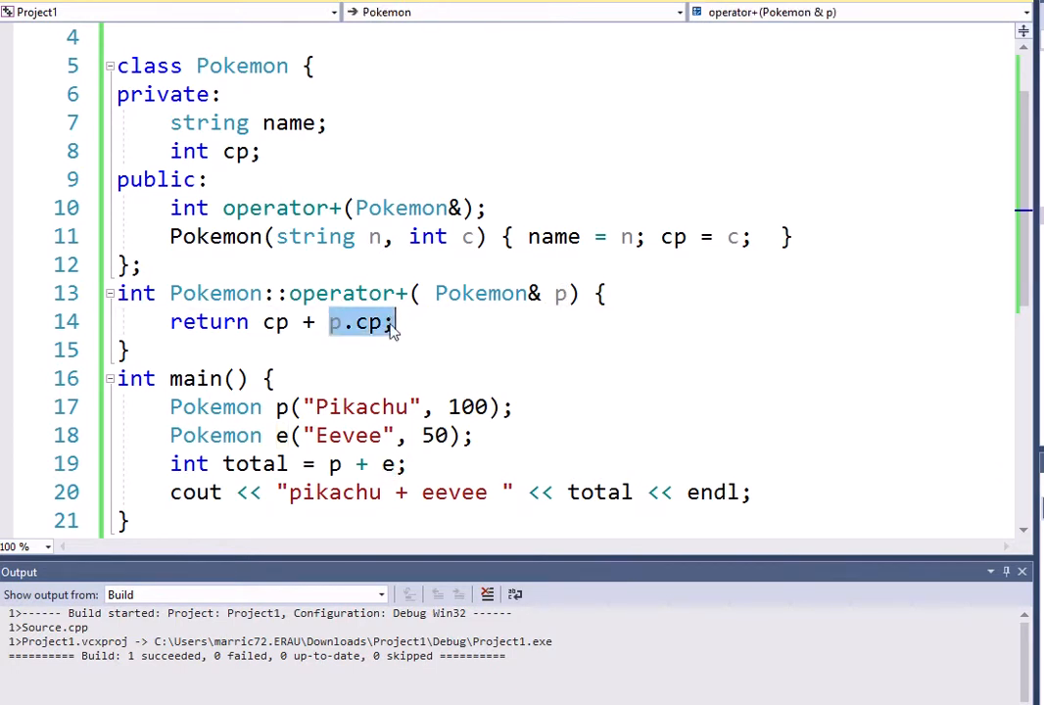
{"action": "mouse_move", "coordinate": [390, 341]}
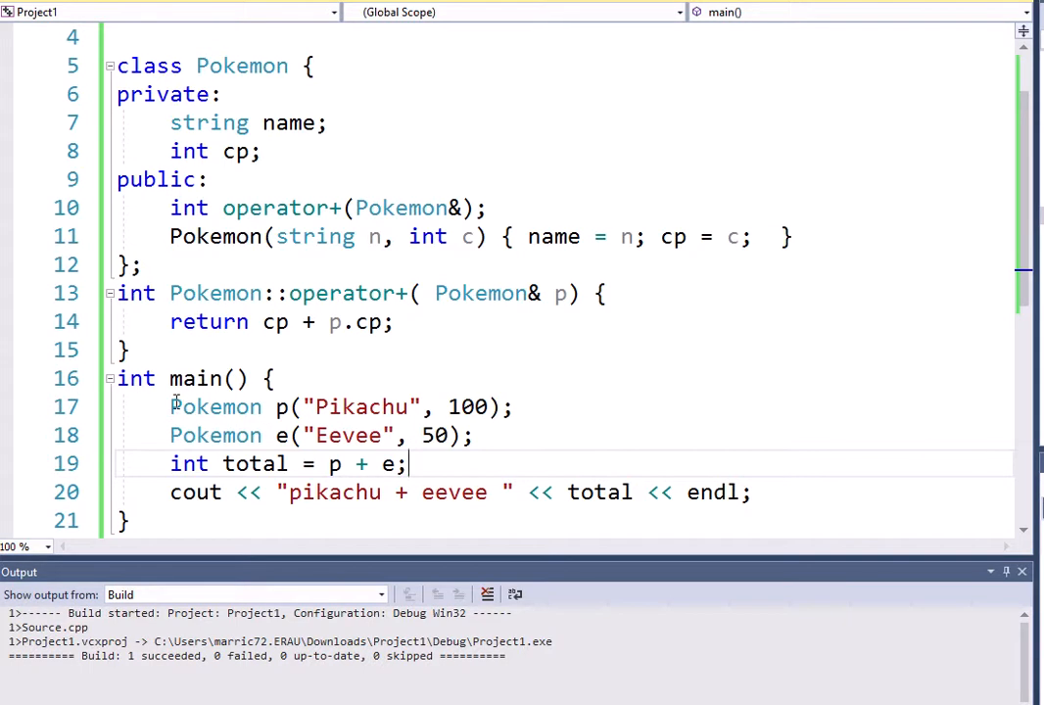
Make Pikachu const, decline running the failed build, then remove const
{"action": "type", "text": "const"}
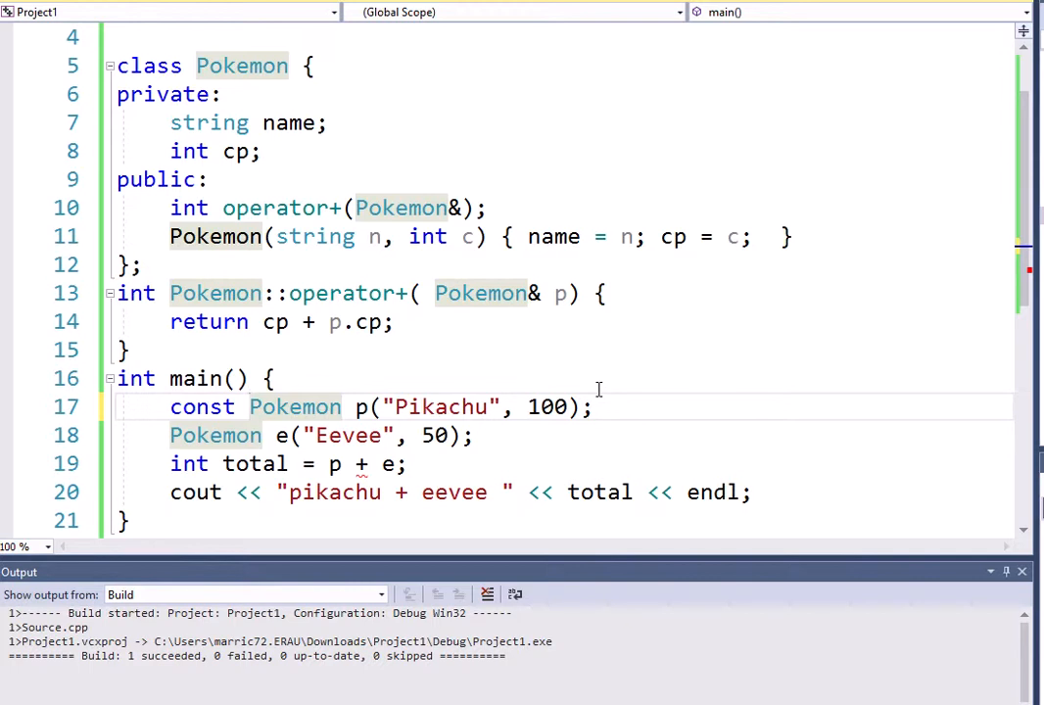
{"action": "left_click", "coordinate": [249, 407]}
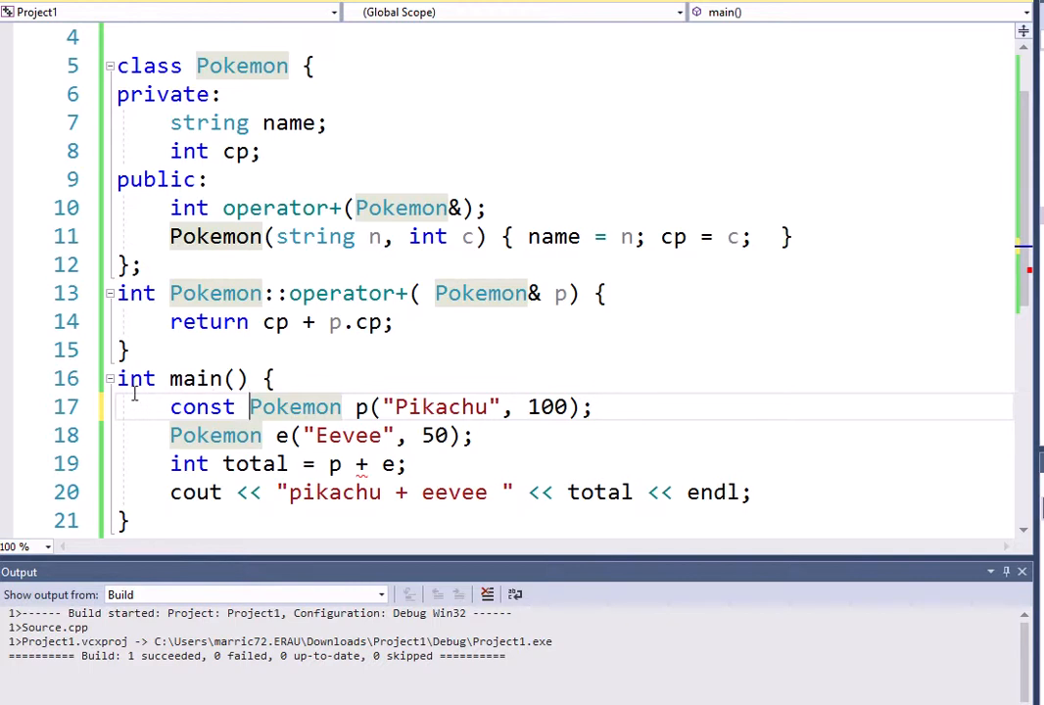
{"action": "double_click", "coordinate": [202, 406]}
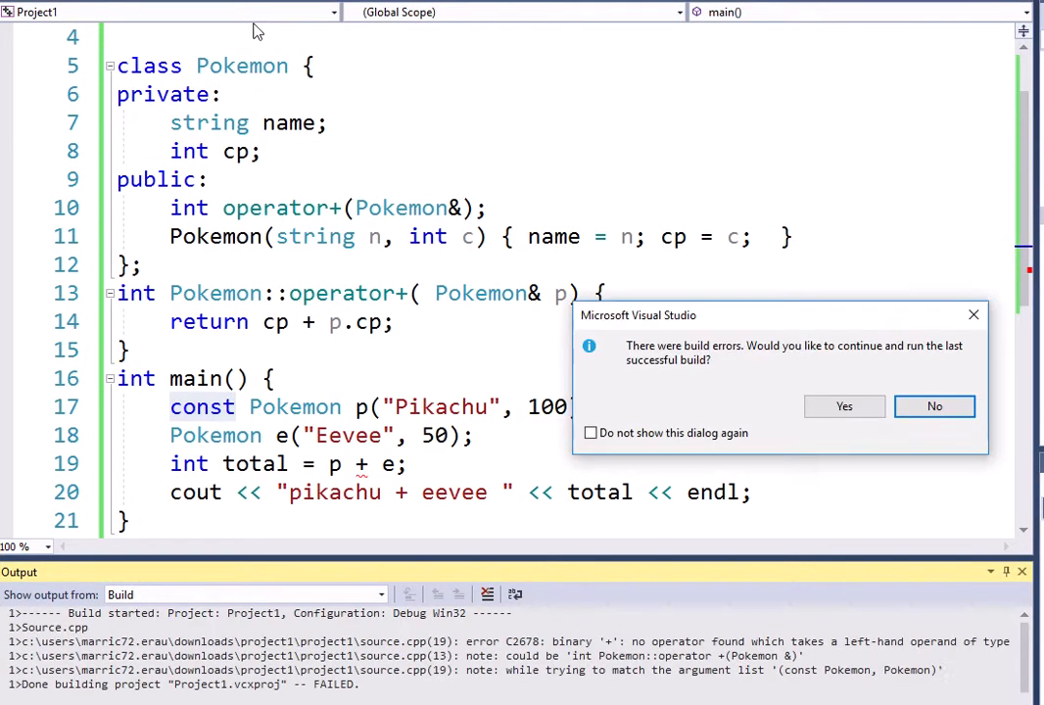
{"action": "left_click", "coordinate": [934, 406]}
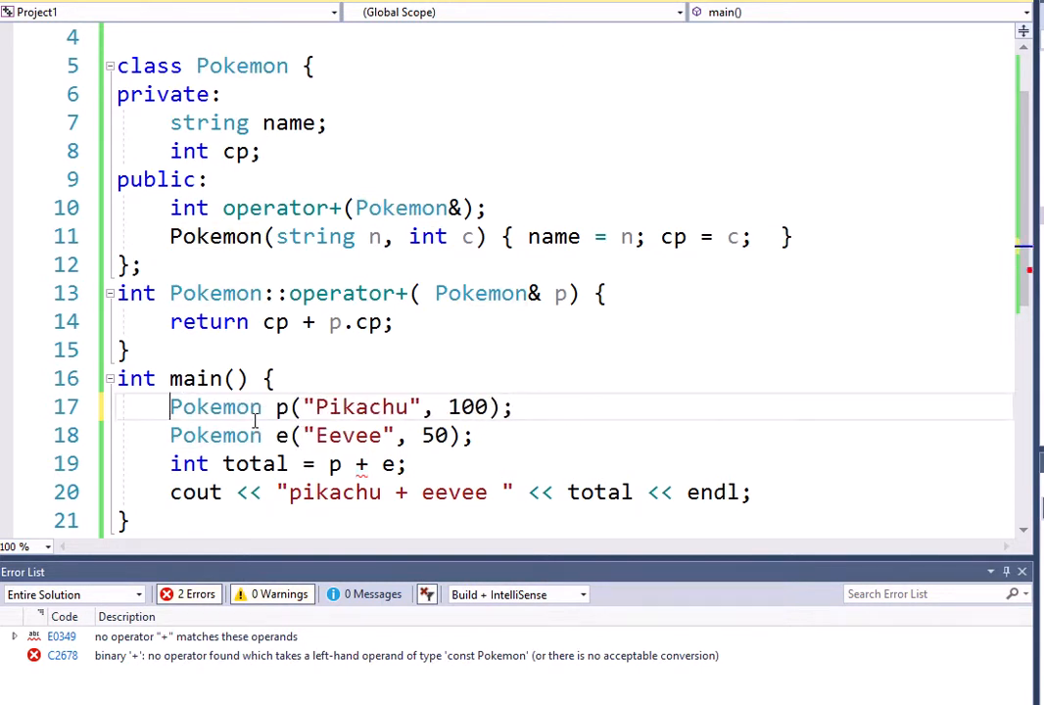
Make Eevee const and change operator+ to take a const Pokemon& parameter
{"action": "type", "text": "const"}
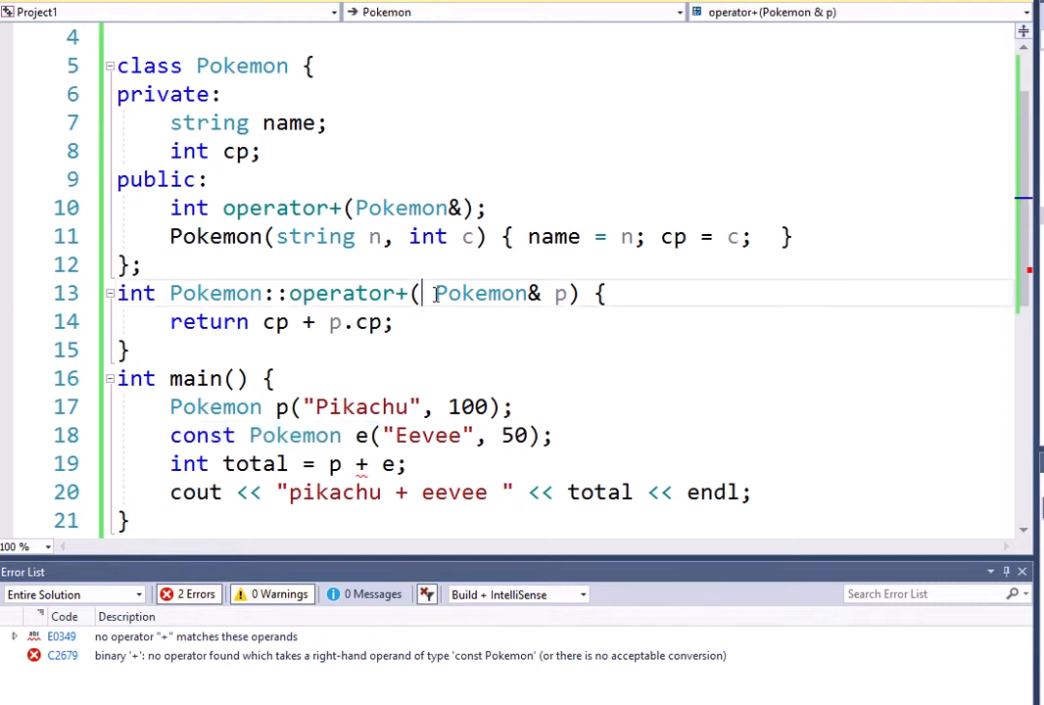
{"action": "type", "text": "const"}
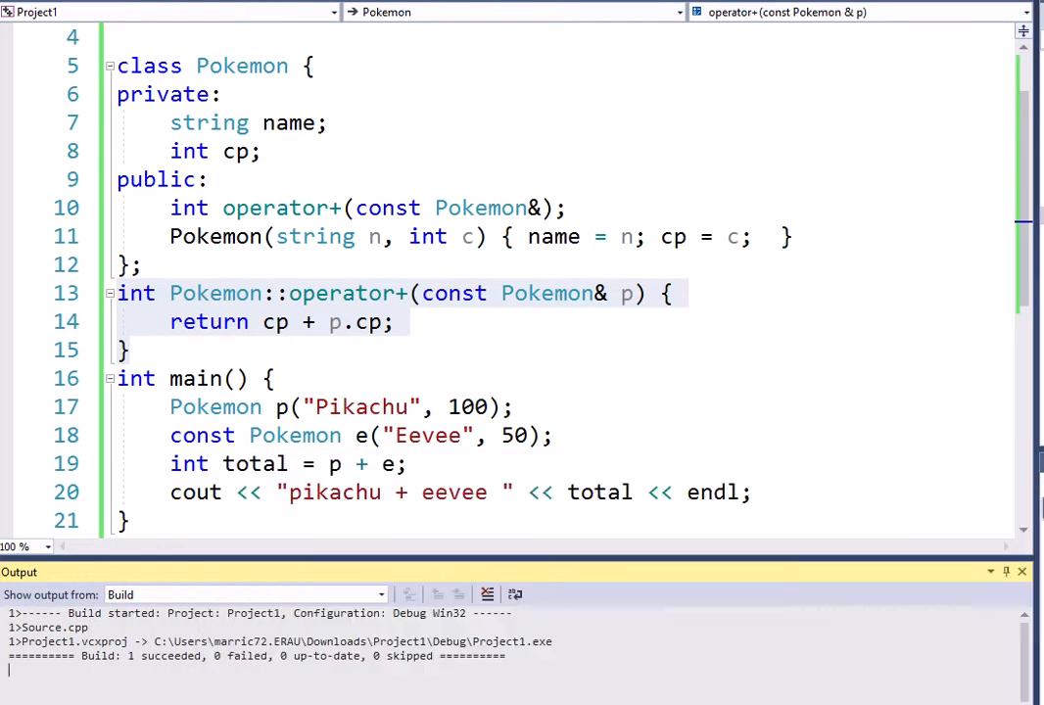
Declare Pikachu const and mark operator+ as a const member function
{"action": "left_click", "coordinate": [216, 407]}
{"action": "type", "text": "const "}
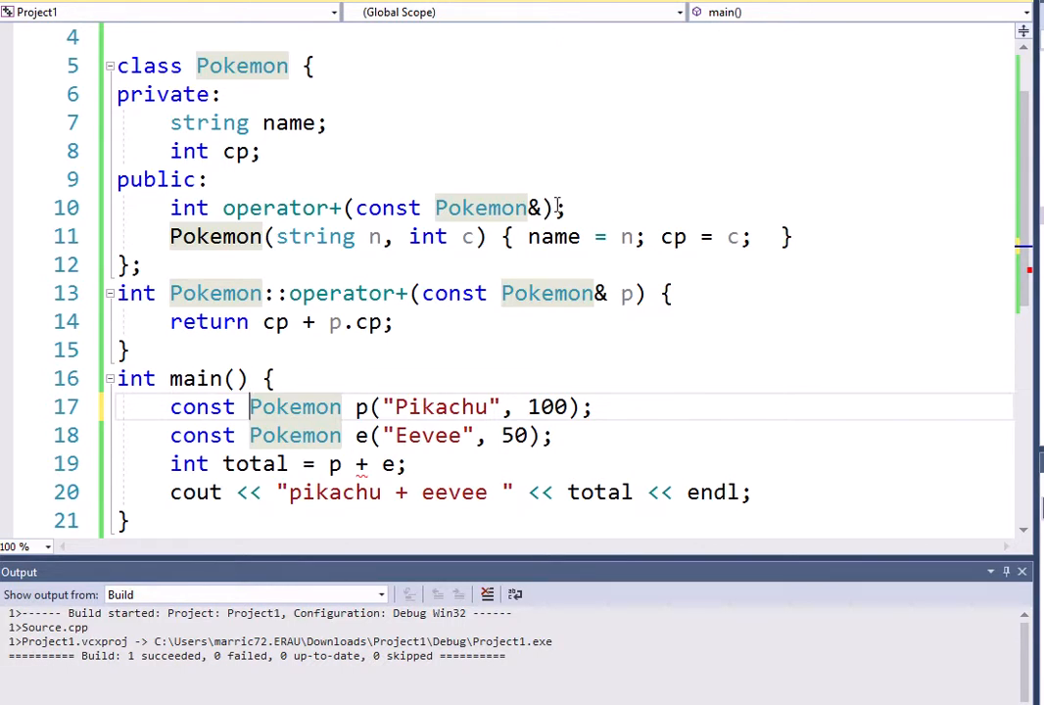
{"action": "left_click", "coordinate": [480, 208]}
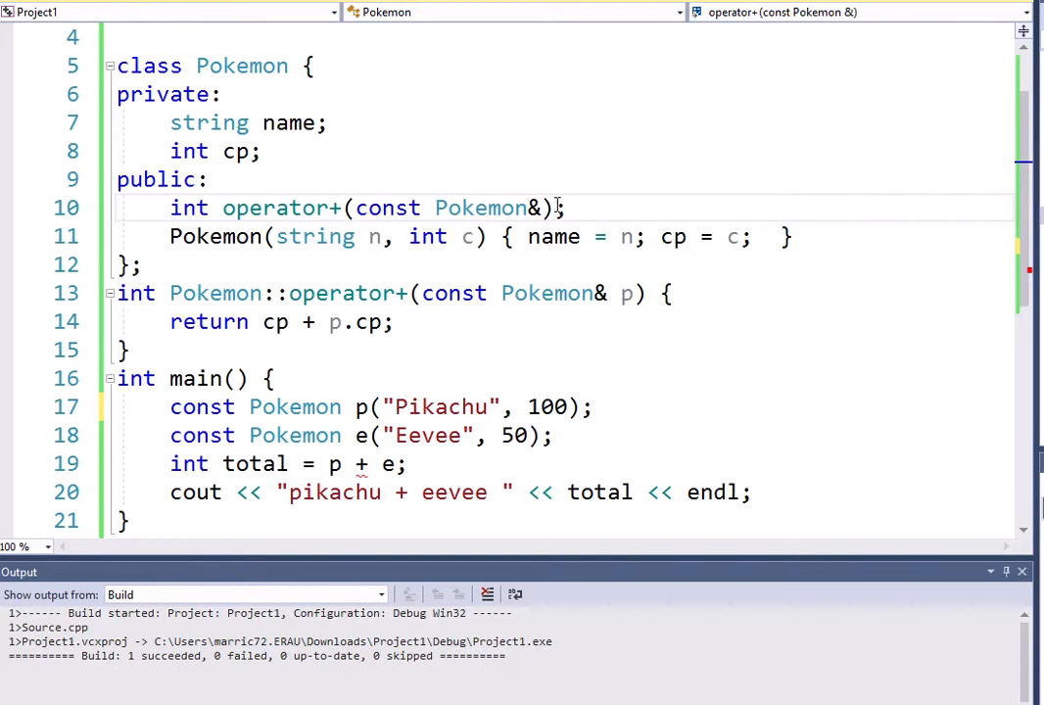
{"action": "type", "text": "const"}
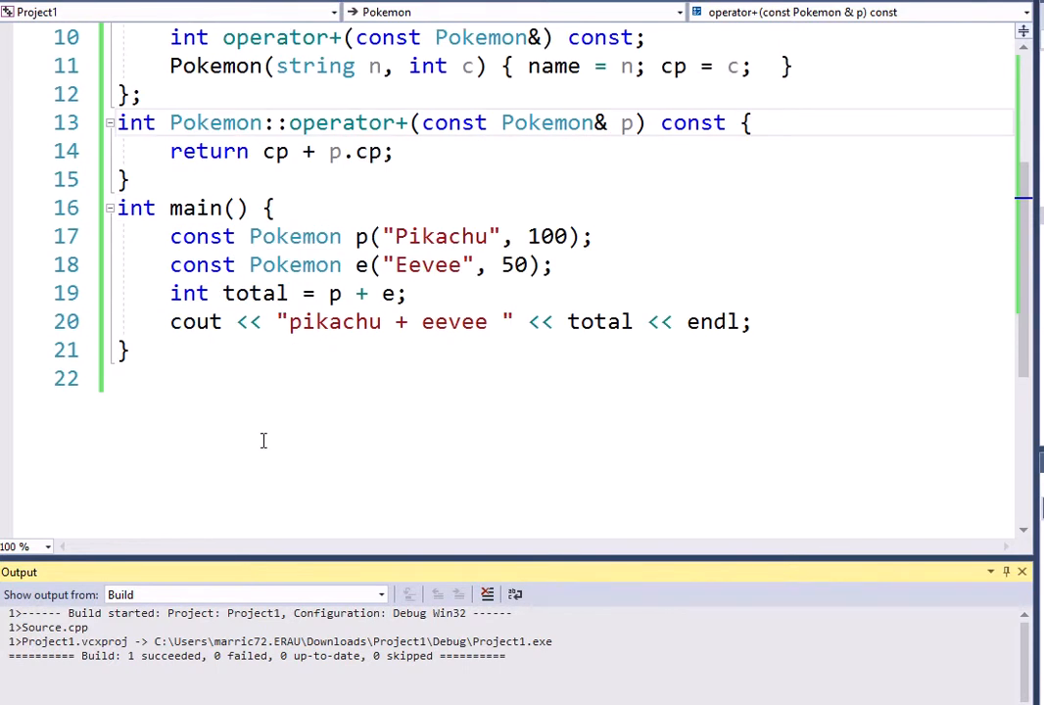
Duplicate the Eevee line into a const Magic Carp Pokemon with cp 10
{"action": "triple_click", "coordinate": [362, 264]}
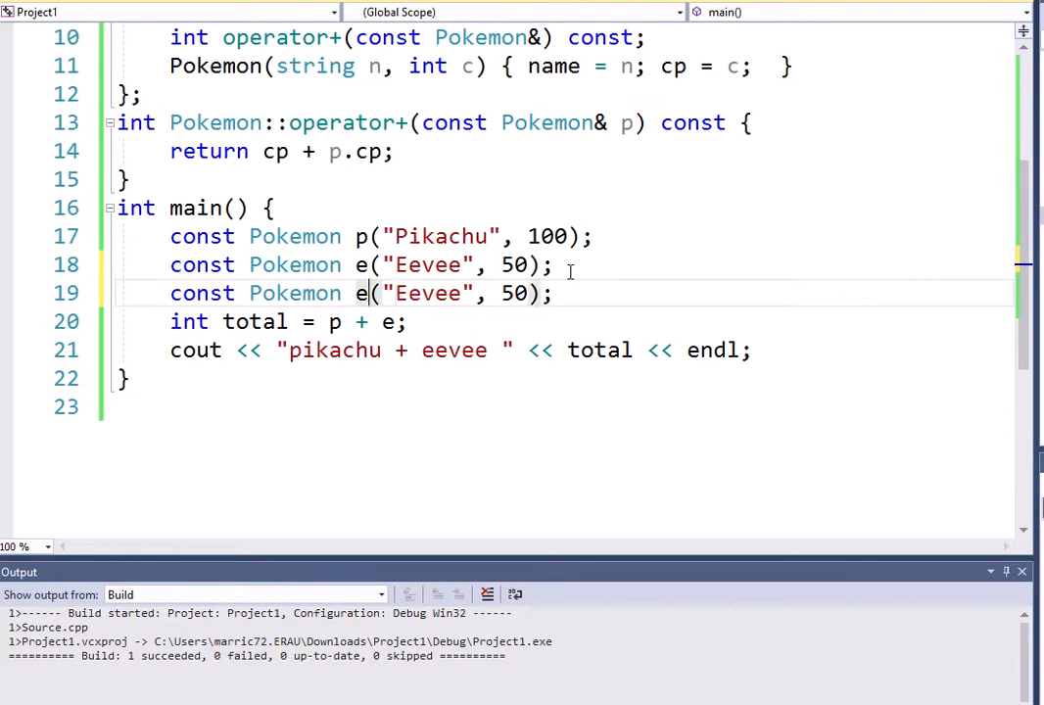
{"action": "type", "text": "magic"}
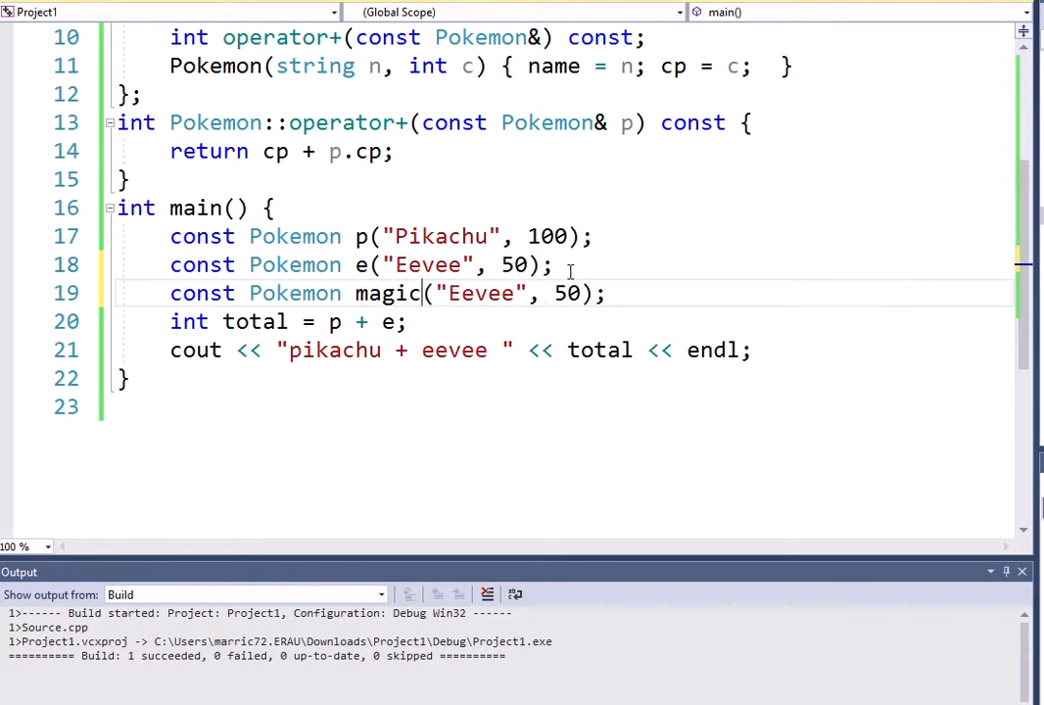
{"action": "type", "text": "Carp"}
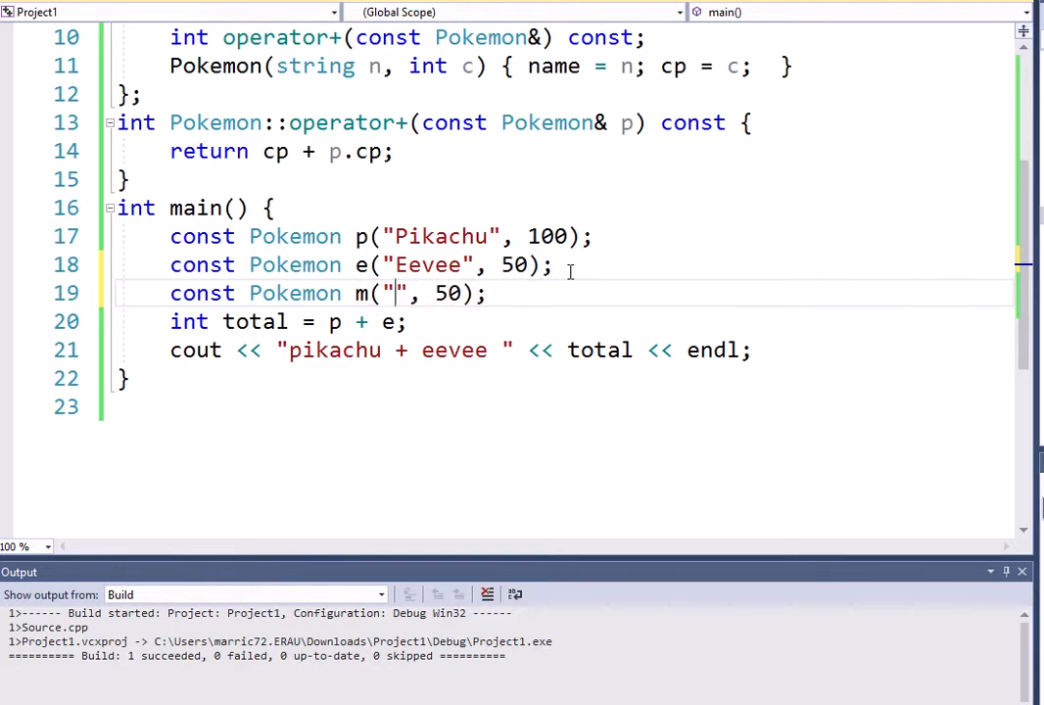
{"action": "type", "text": "Magic"}
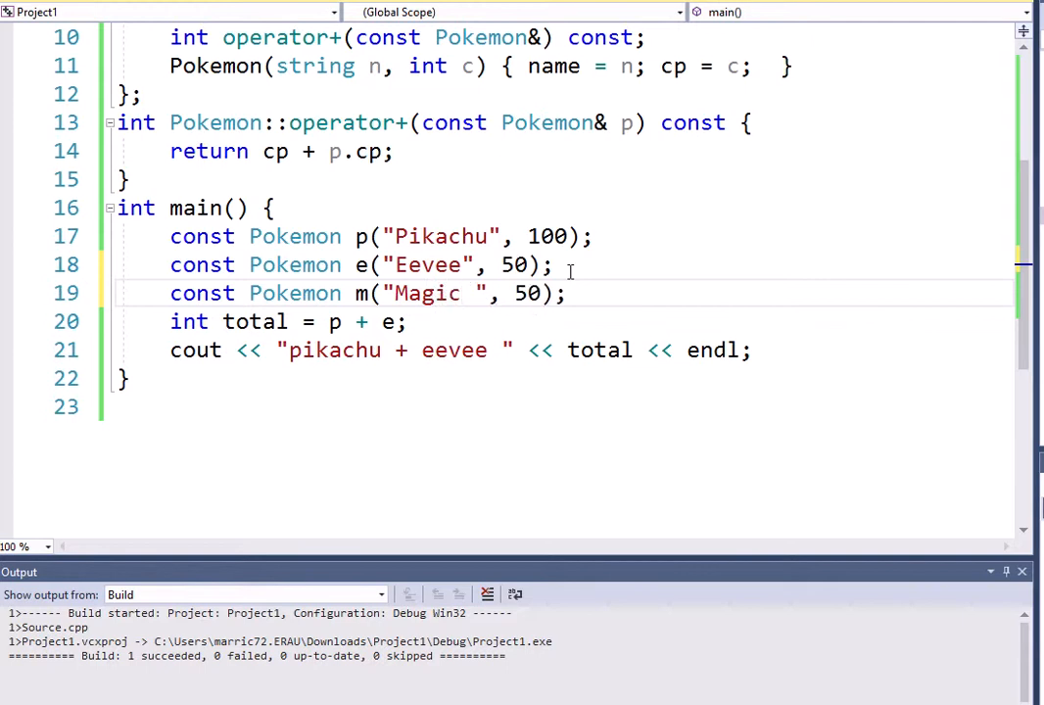
{"action": "type", "text": "Carp"}
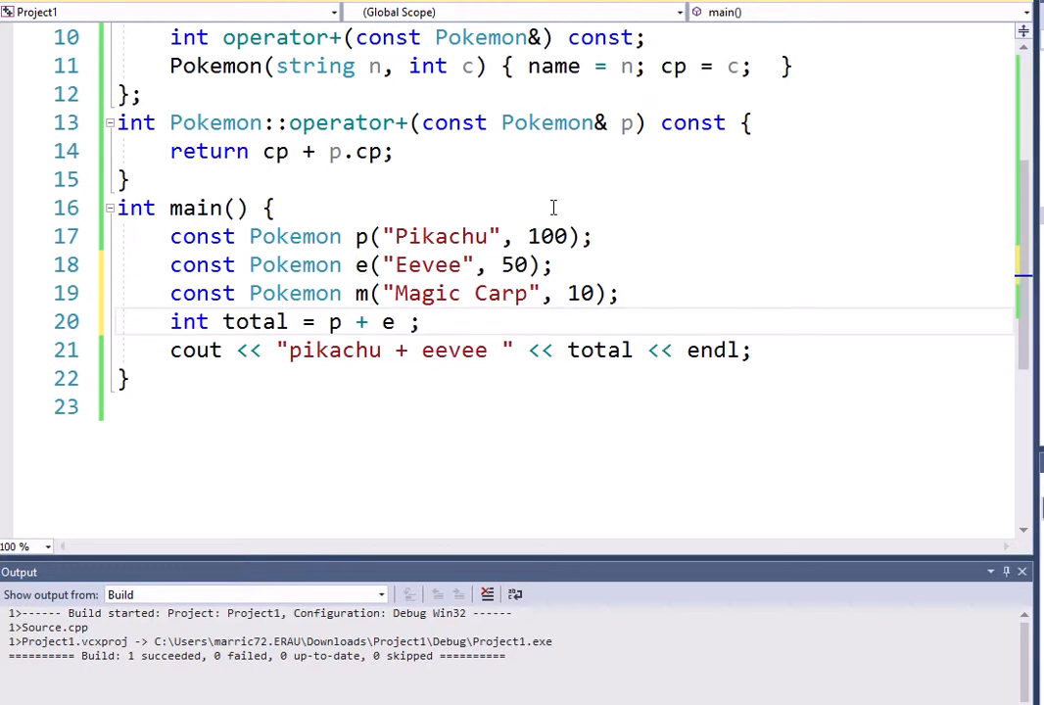
Add m to the total and change the label to 'pikachu + eevee + magic carp'
{"action": "type", "text": "+"}
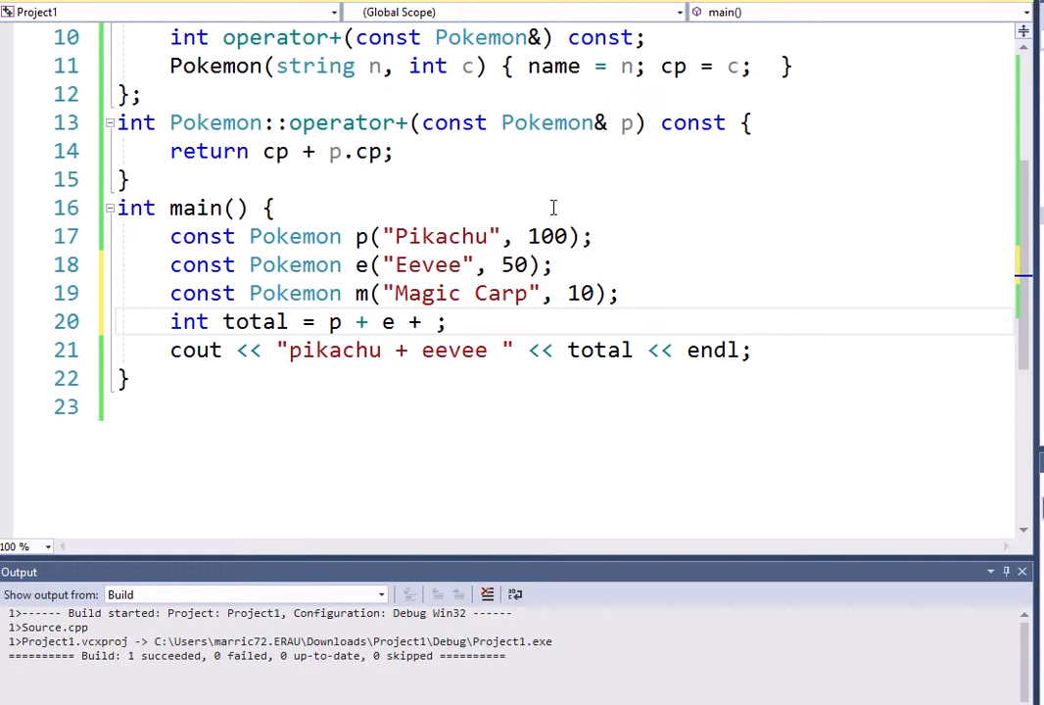
{"action": "type", "text": "m"}
{"action": "left_click", "coordinate": [560, 351]}
{"action": "type", "text": "+  "}
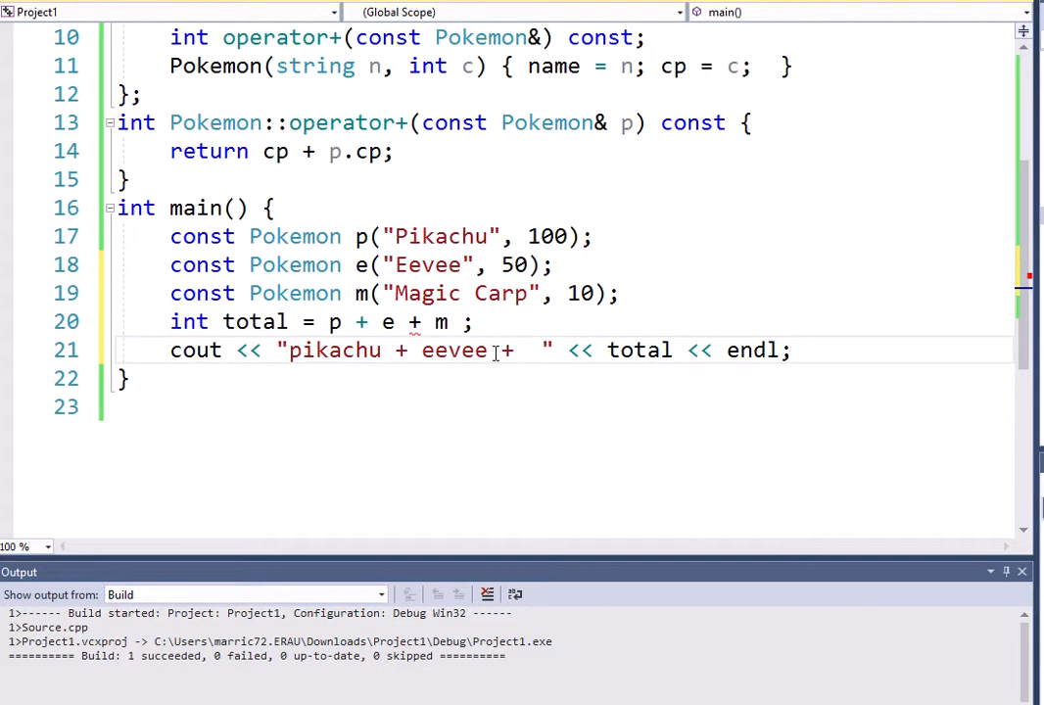
{"action": "type", "text": "magic carp"}
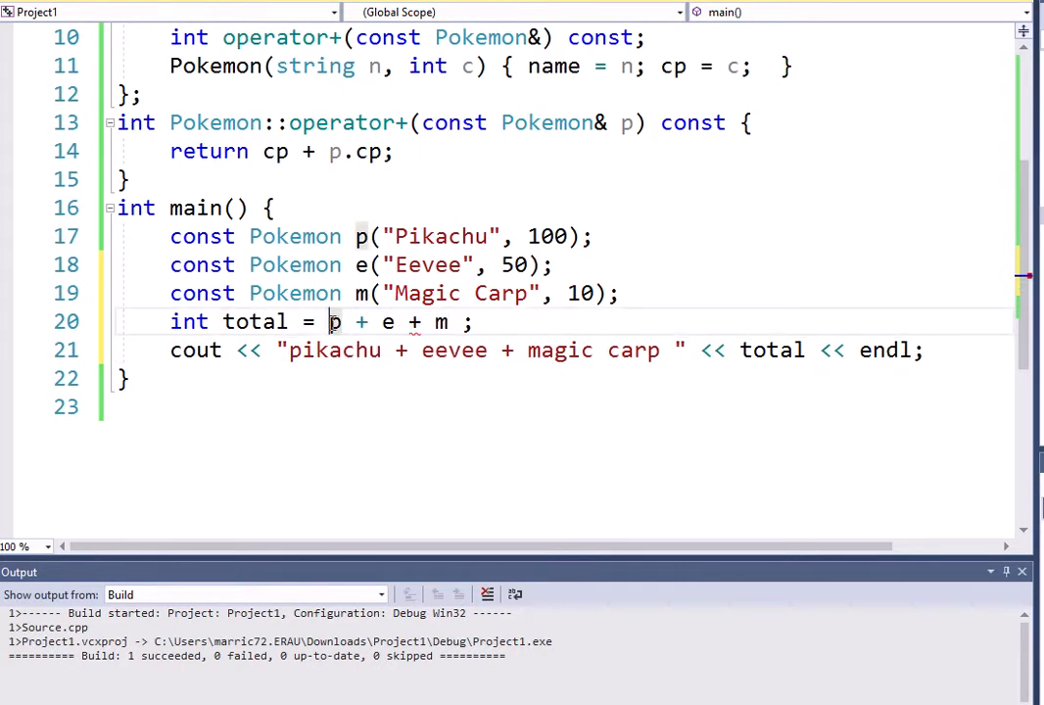
{"action": "left_click_drag", "start_coordinate": [330, 322], "coordinate": [397, 321]}
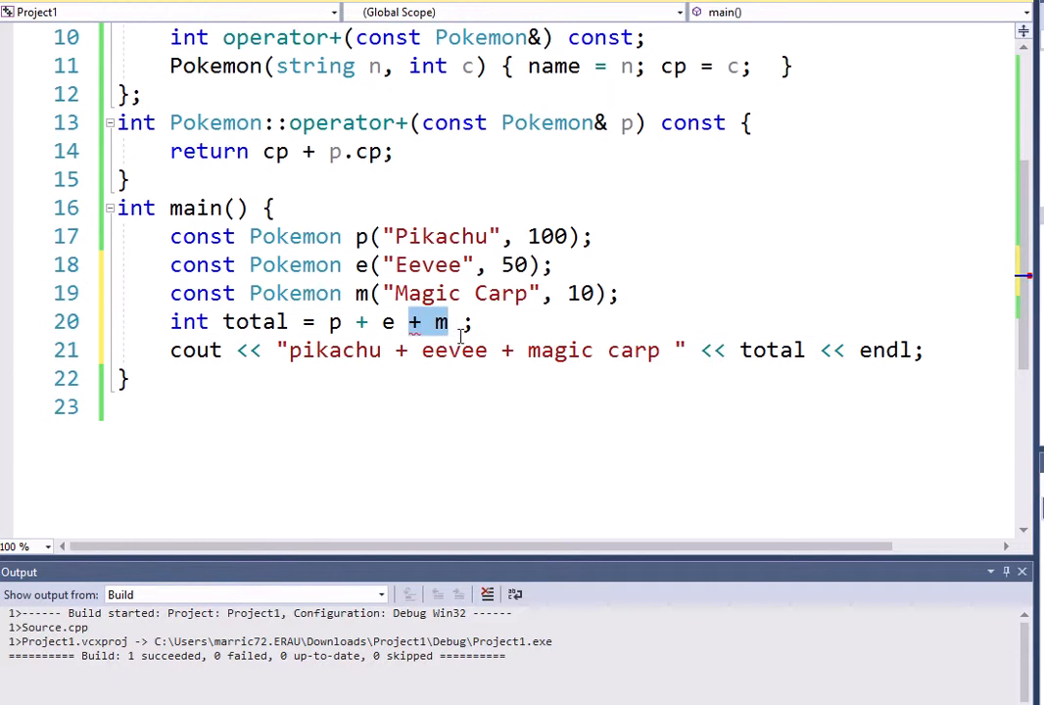
{"action": "mouse_move", "coordinate": [342, 402]}
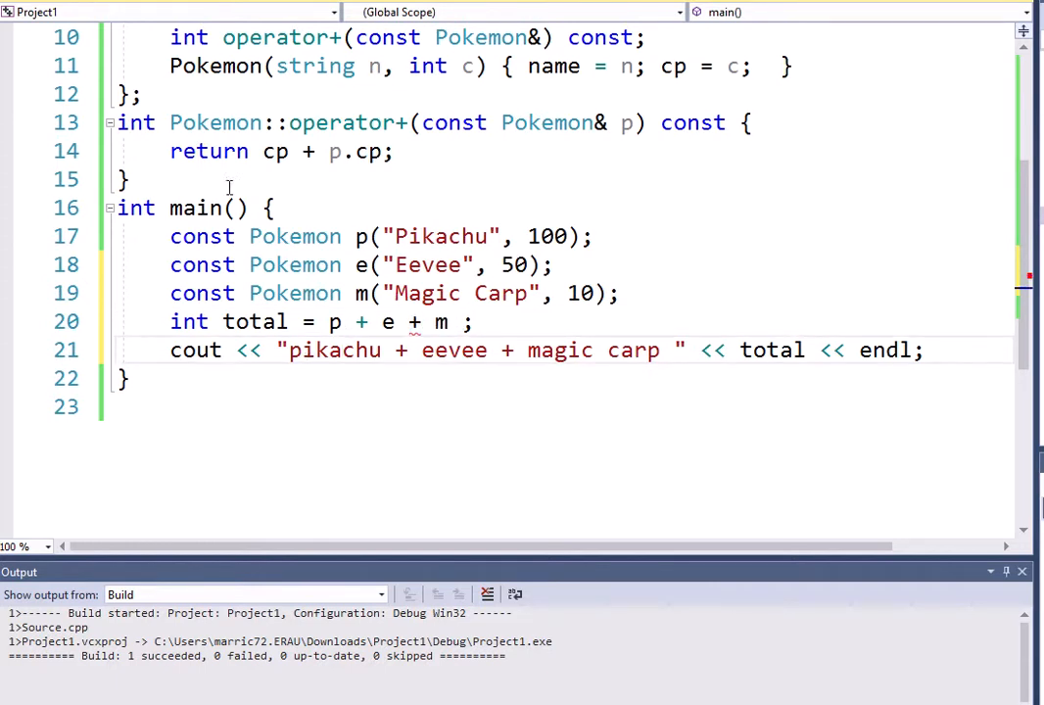
Make operator+ return Pokemon, building sum("Team", cp + p.cp) and returning sum
{"action": "left_click", "coordinate": [157, 122]}
{"action": "type", "text": "P"}
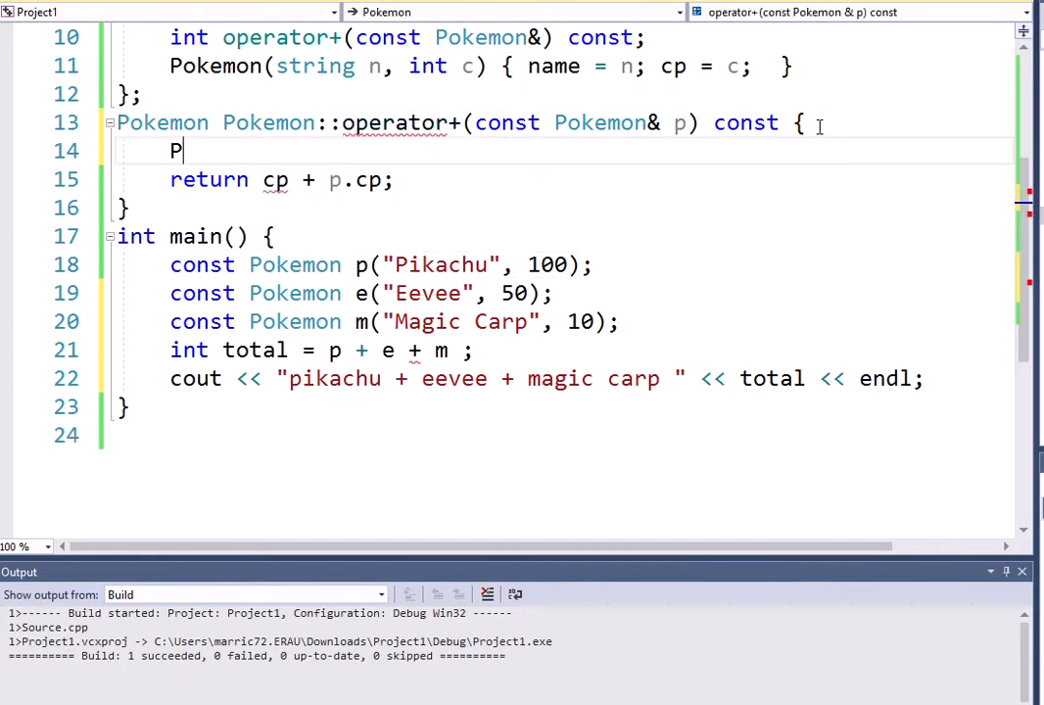
{"action": "type", "text": "okemon"}
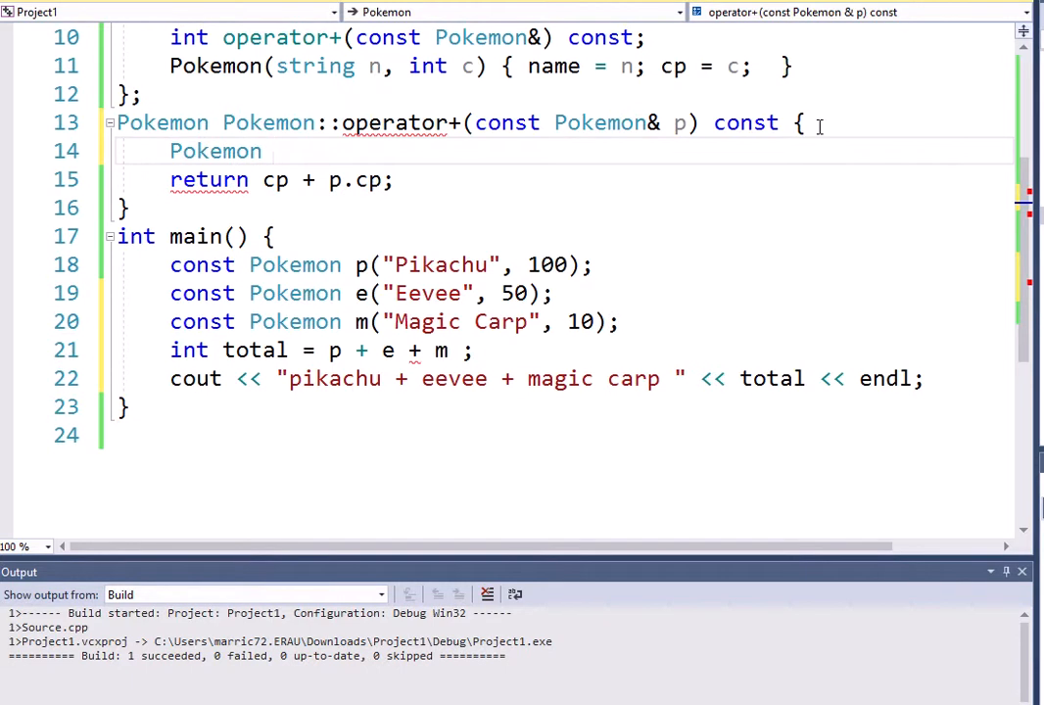
{"action": "type", "text": "sum(\"\")"}
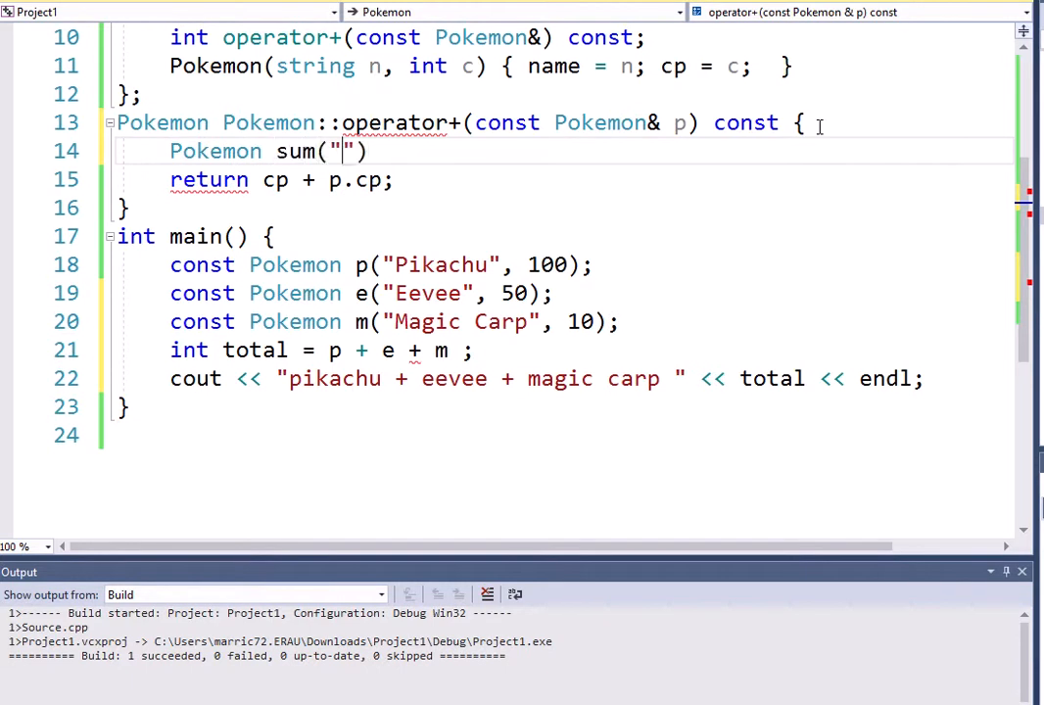
{"action": "type", "text": "Team"}
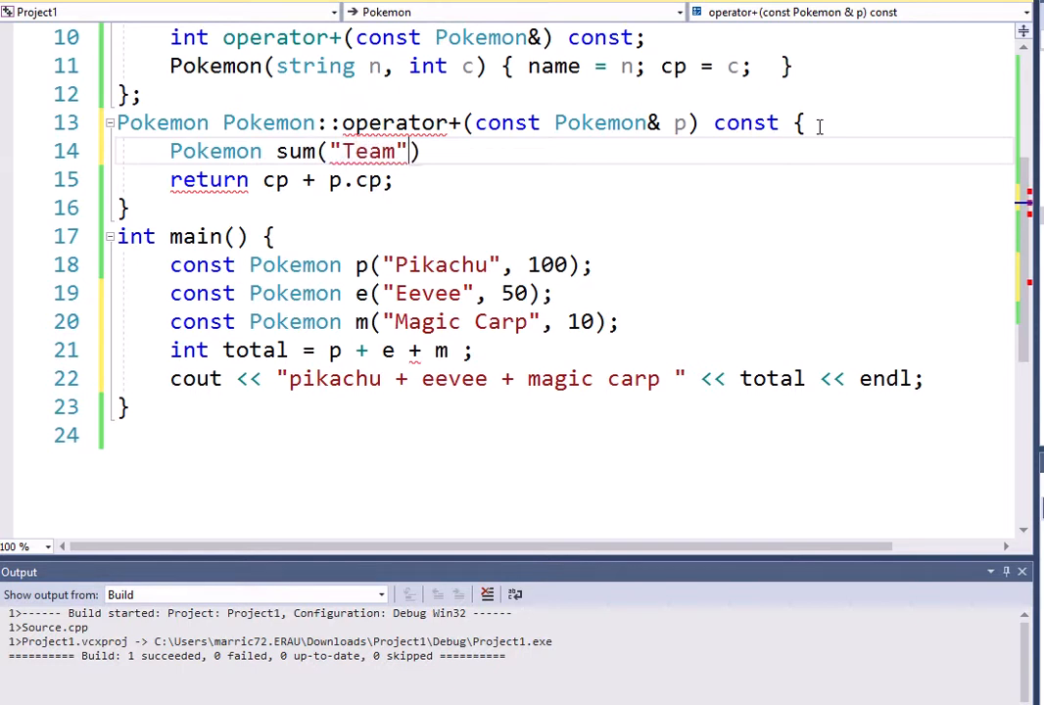
{"action": "type", "text": ", 0"}
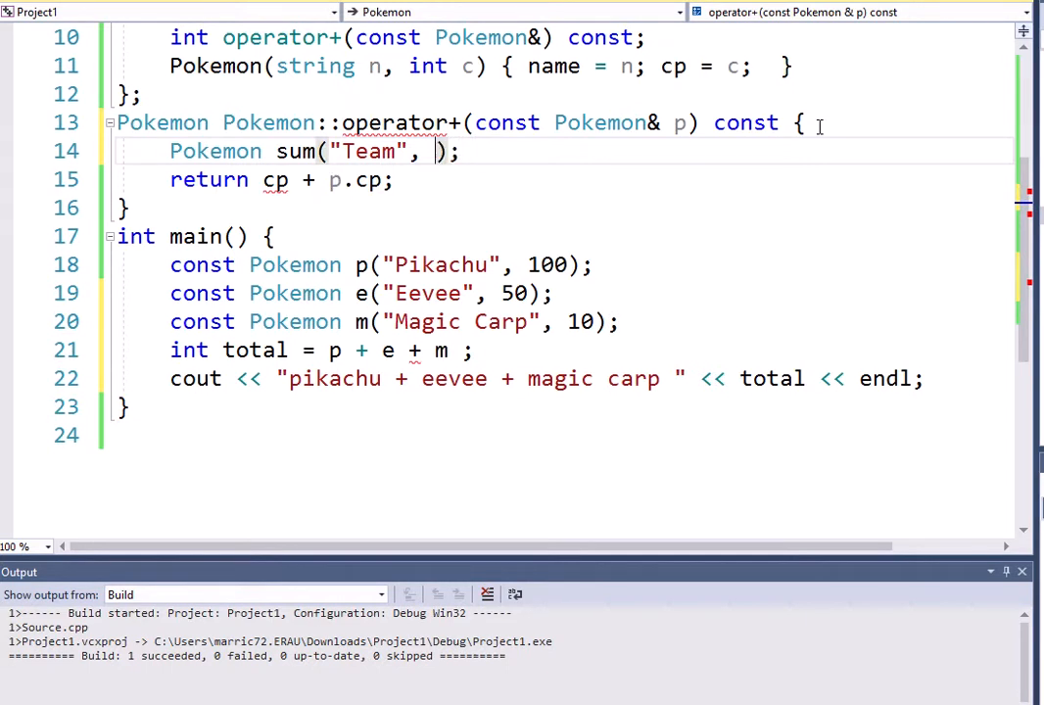
{"action": "type", "text": "cp+cp"}
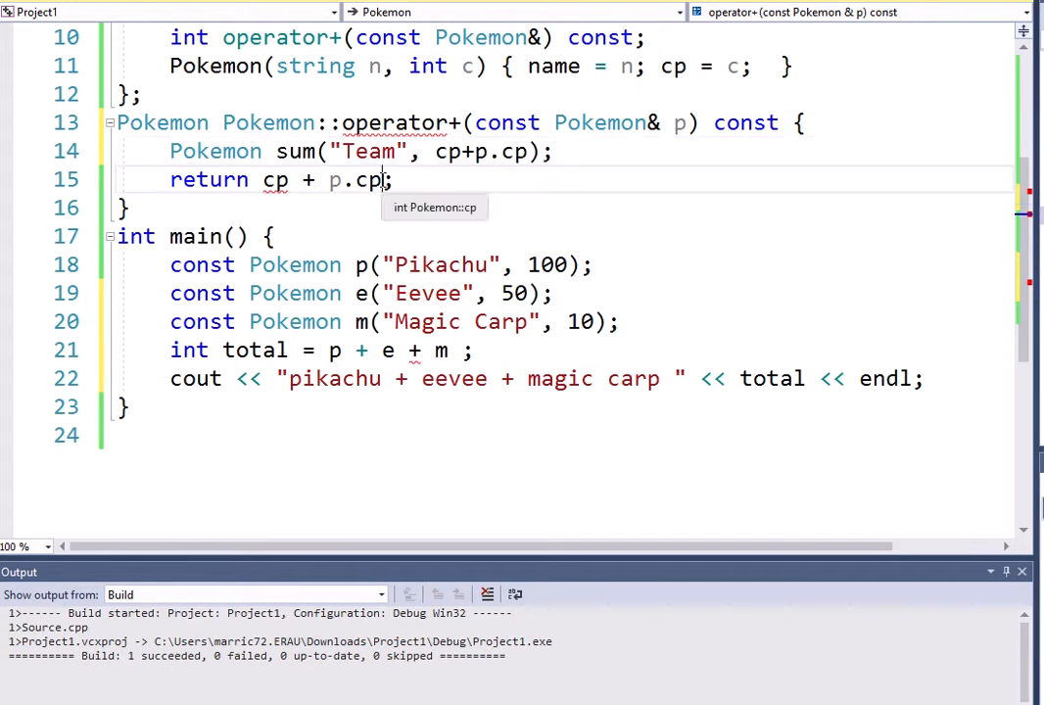
{"action": "type", "text": "sum;"}
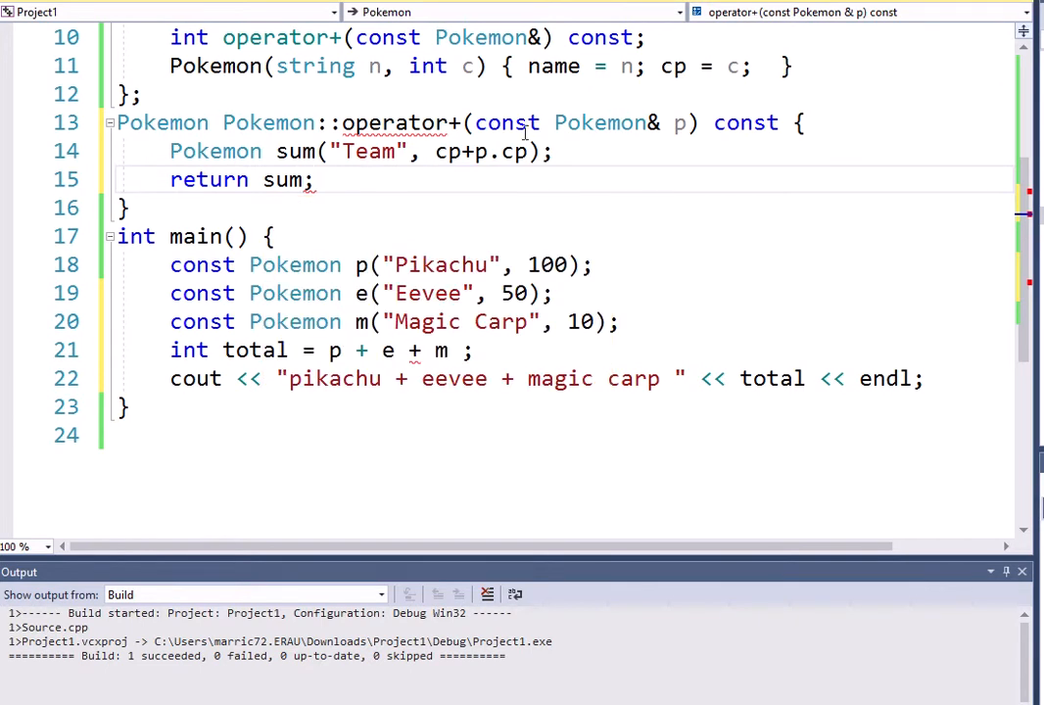
{"action": "mouse_move", "coordinate": [516, 151]}
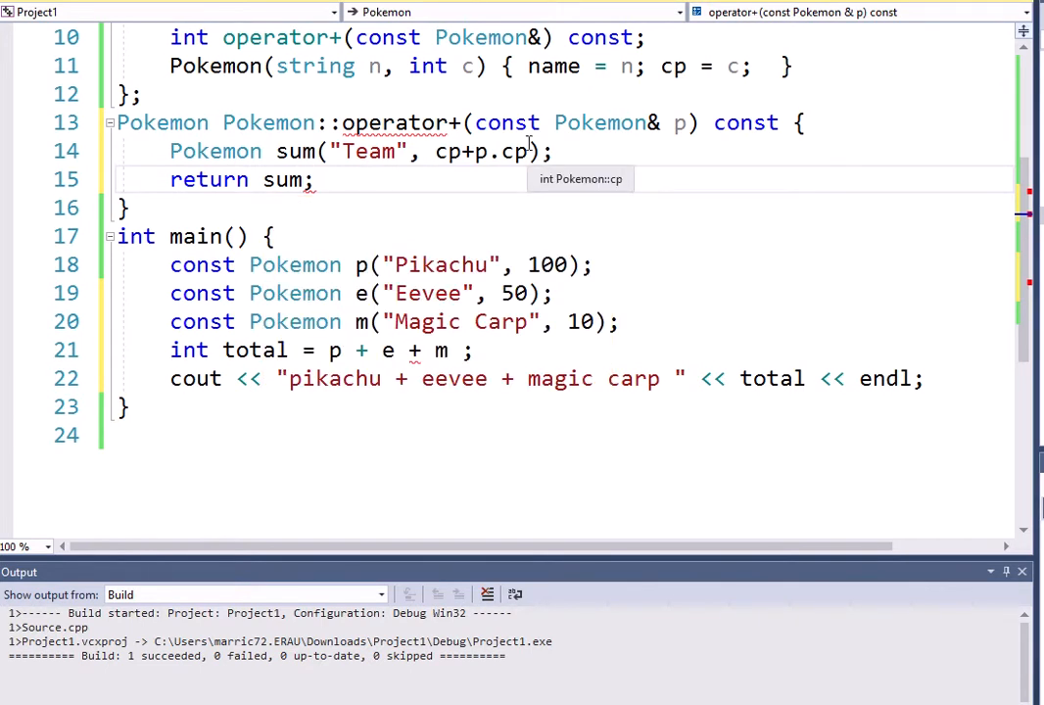
{"action": "mouse_move", "coordinate": [441, 329]}
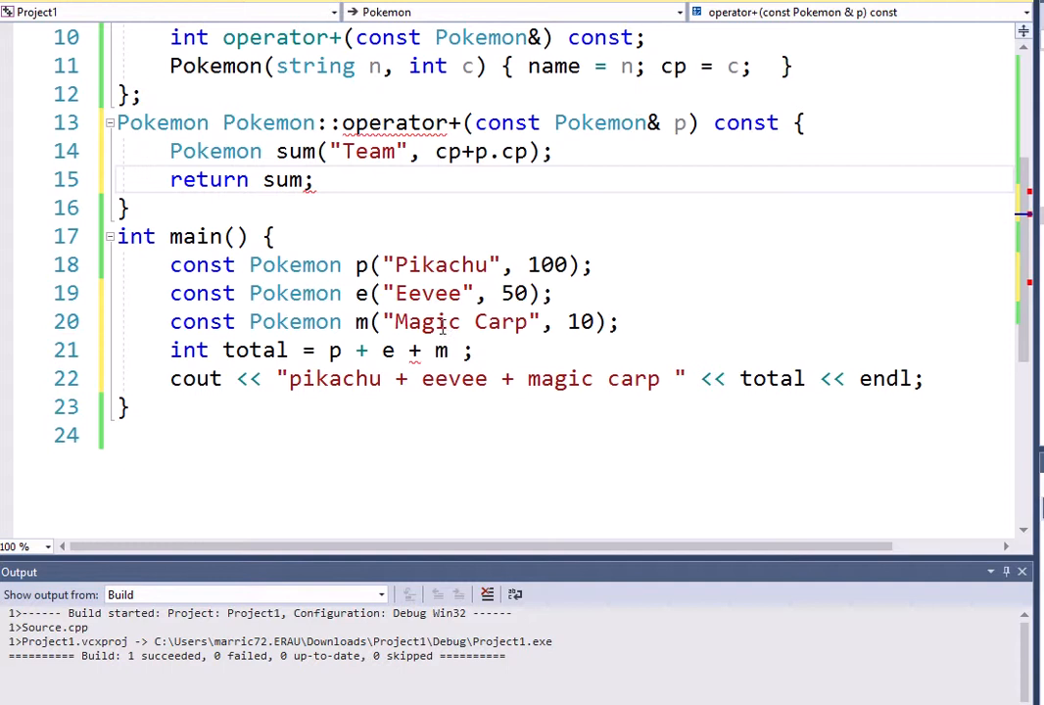
Change the class's operator+ declaration to return Pokemon
{"action": "scroll", "scroll_direction": "up", "scroll_amount": 3}
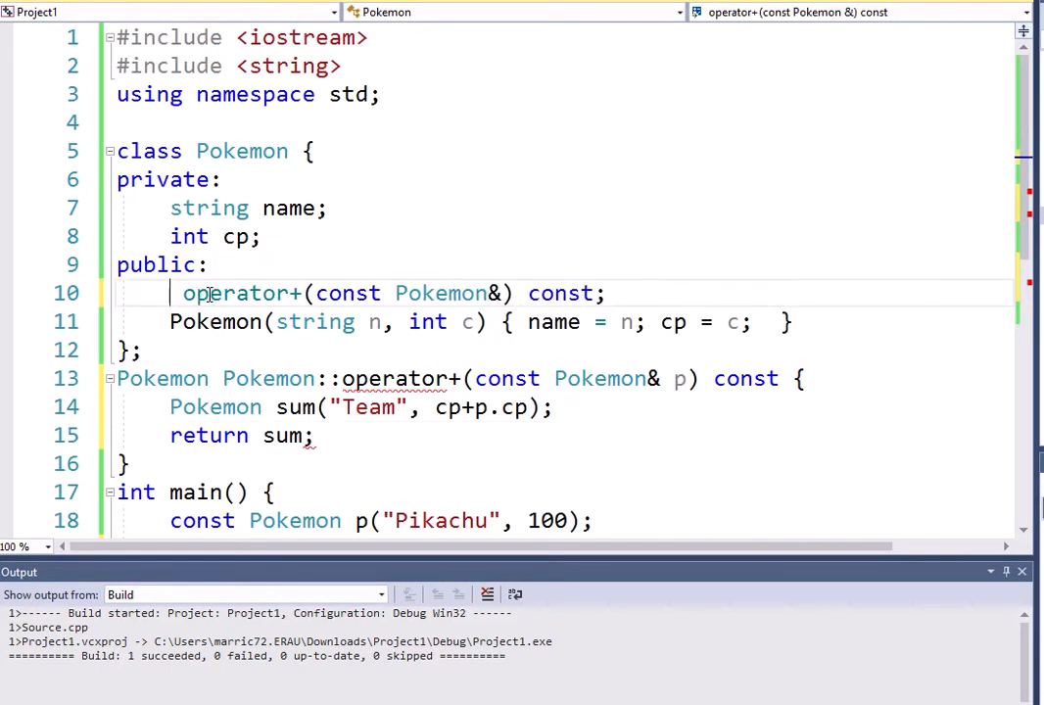
{"action": "type", "text": "Pokemon"}
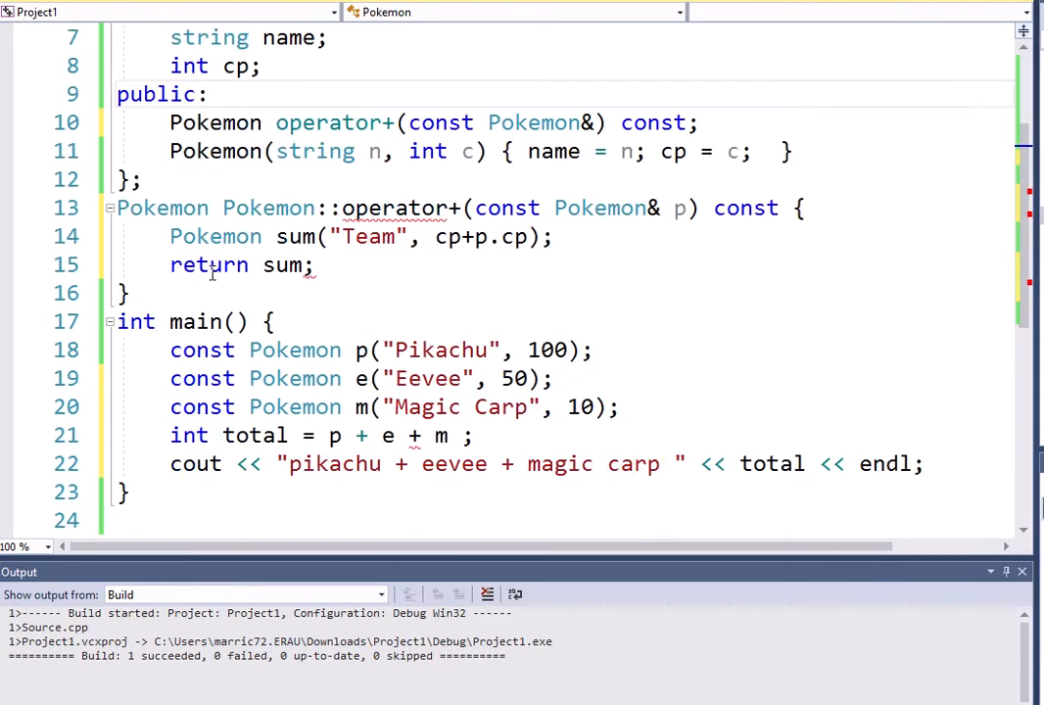
{"action": "scroll", "scroll_direction": "down", "scroll_amount": 3}
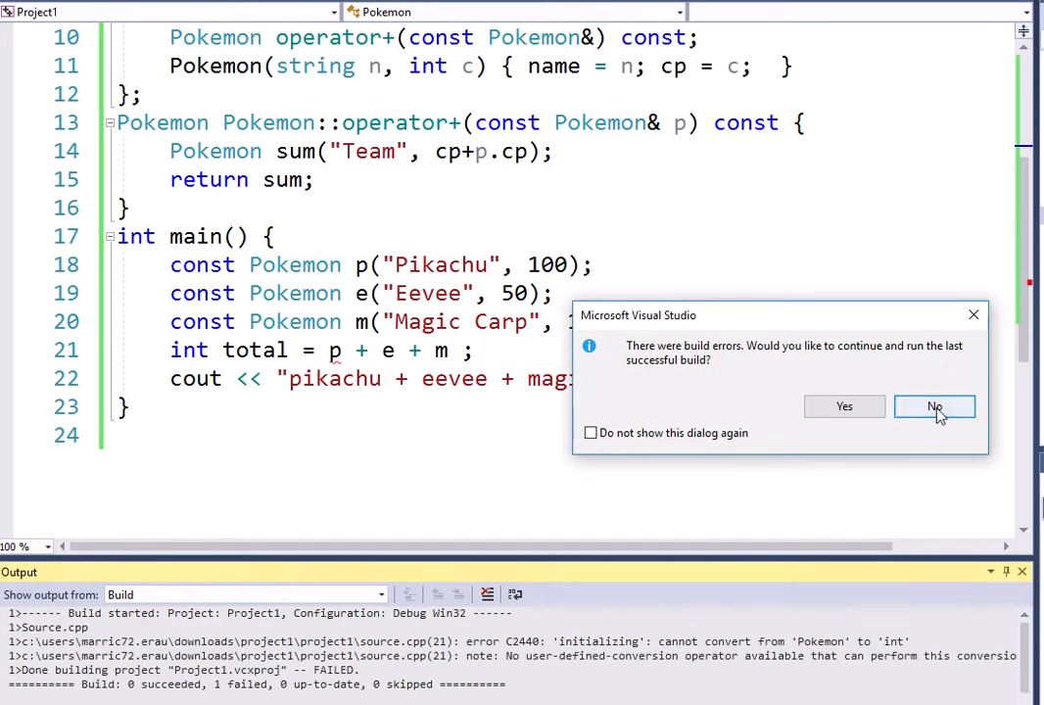
Declare total as a Pokemon, declining to run the old build after each failure
{"action": "left_click", "coordinate": [935, 406]}
{"action": "type", "text": "Pokemo"}
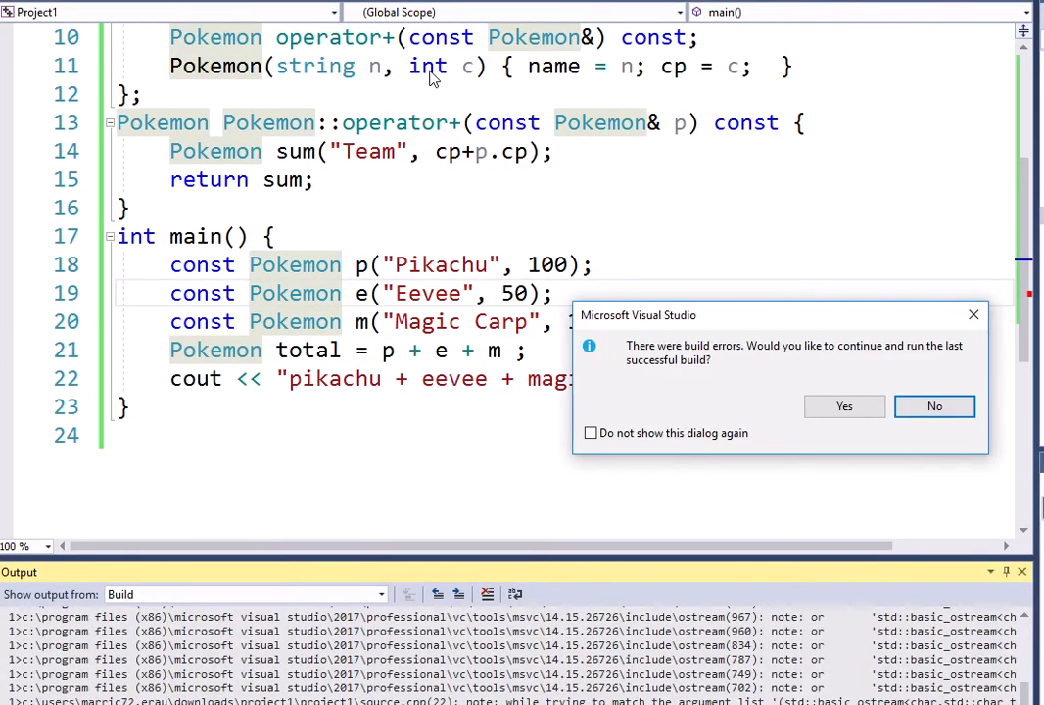
{"action": "left_click", "coordinate": [934, 405]}
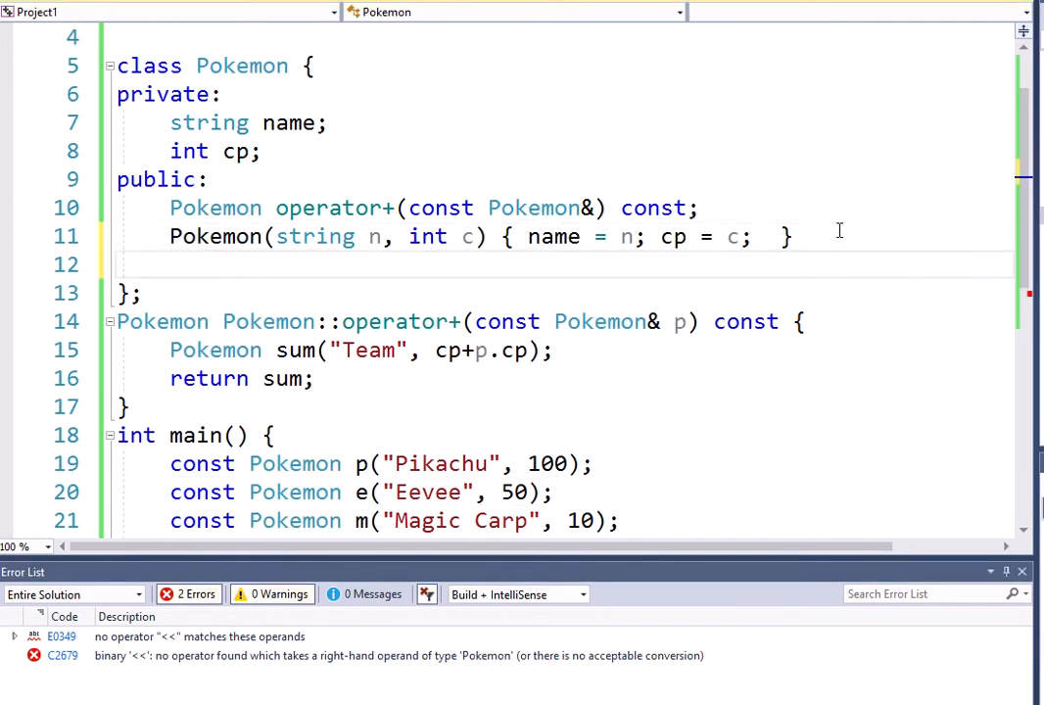
Declare friend ostream& operator<<(ostream&, const Pokemon&) and define it printing p.name and p.cp
{"action": "type", "text": "ost"}
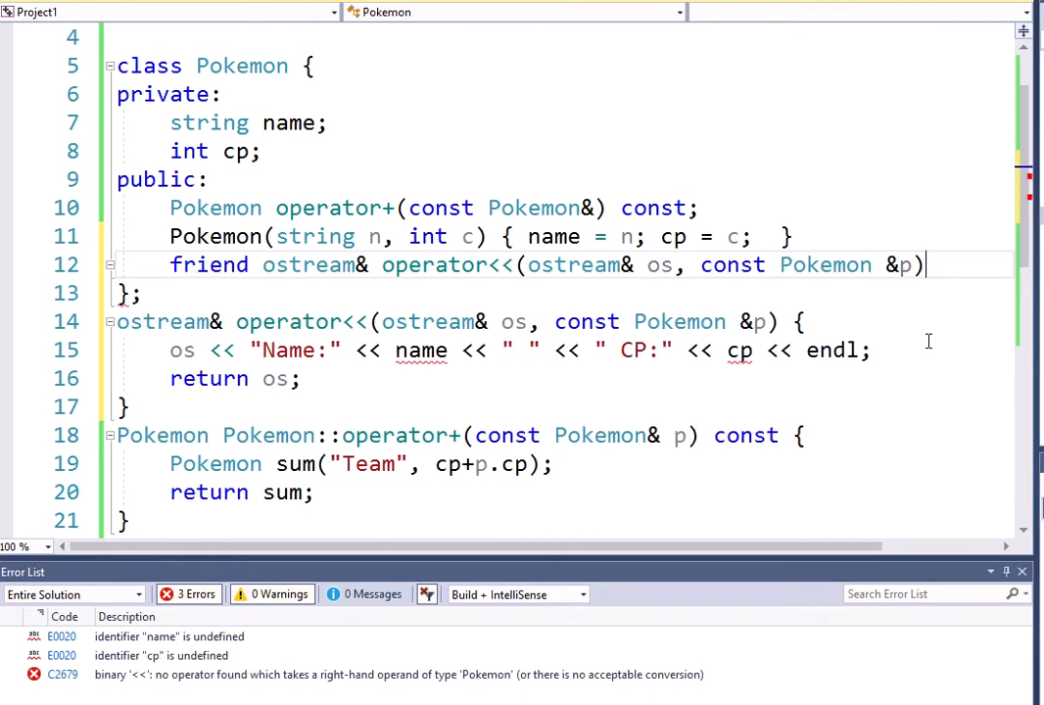
{"action": "type", "text": ";"}
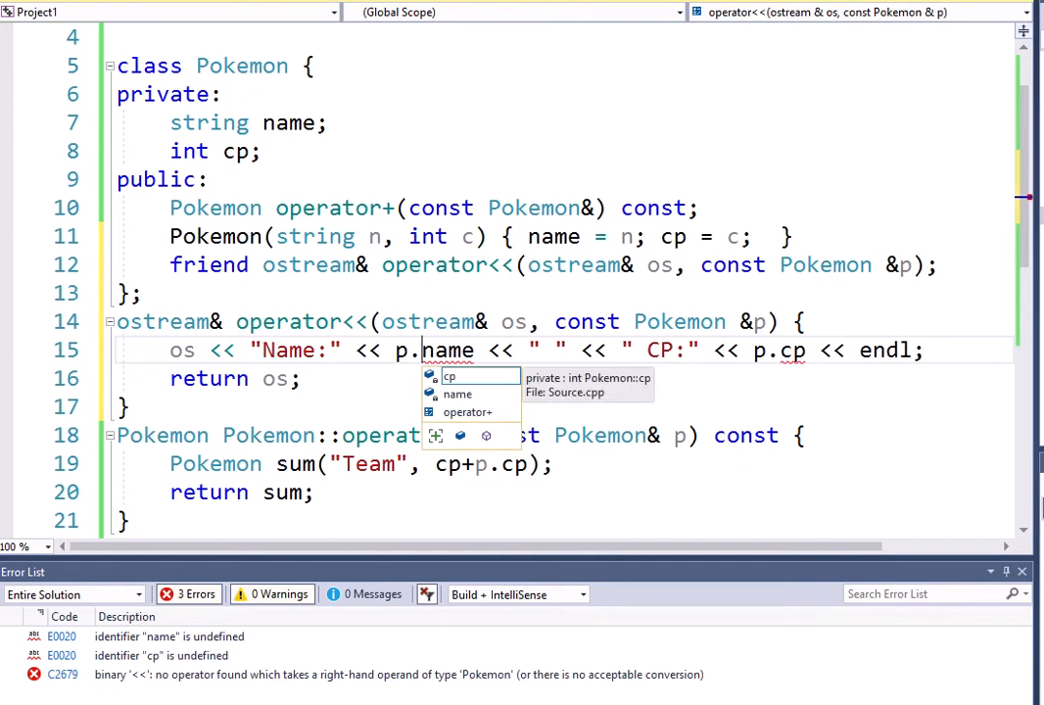
{"action": "key", "text": "F7"}
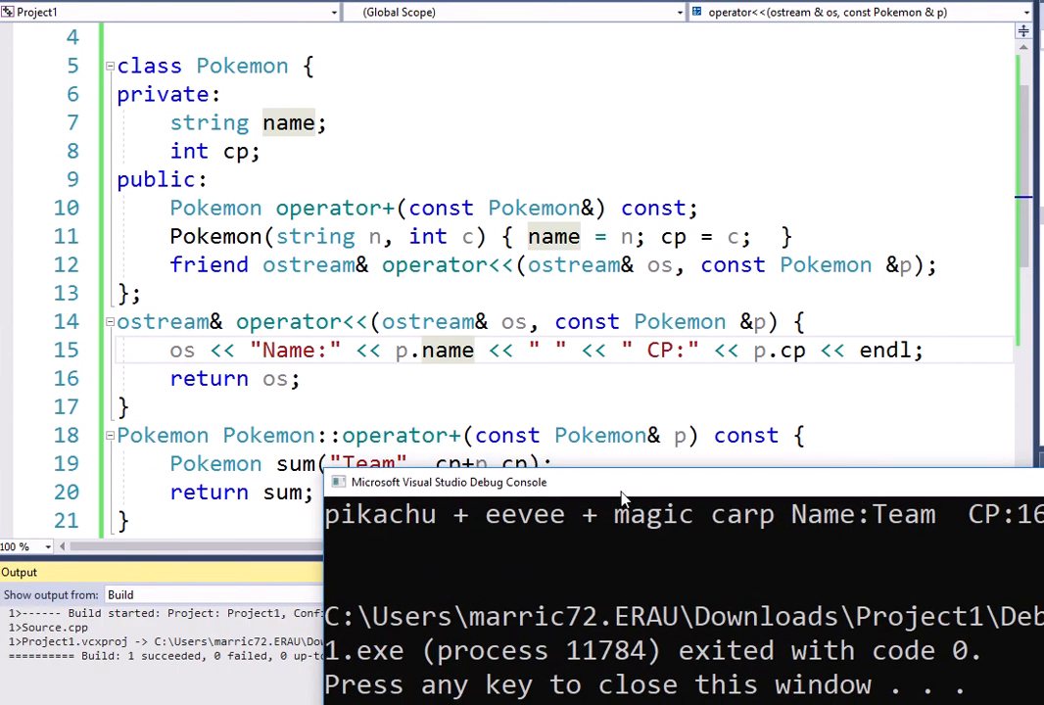
{"action": "mouse_move", "coordinate": [1006, 541]}
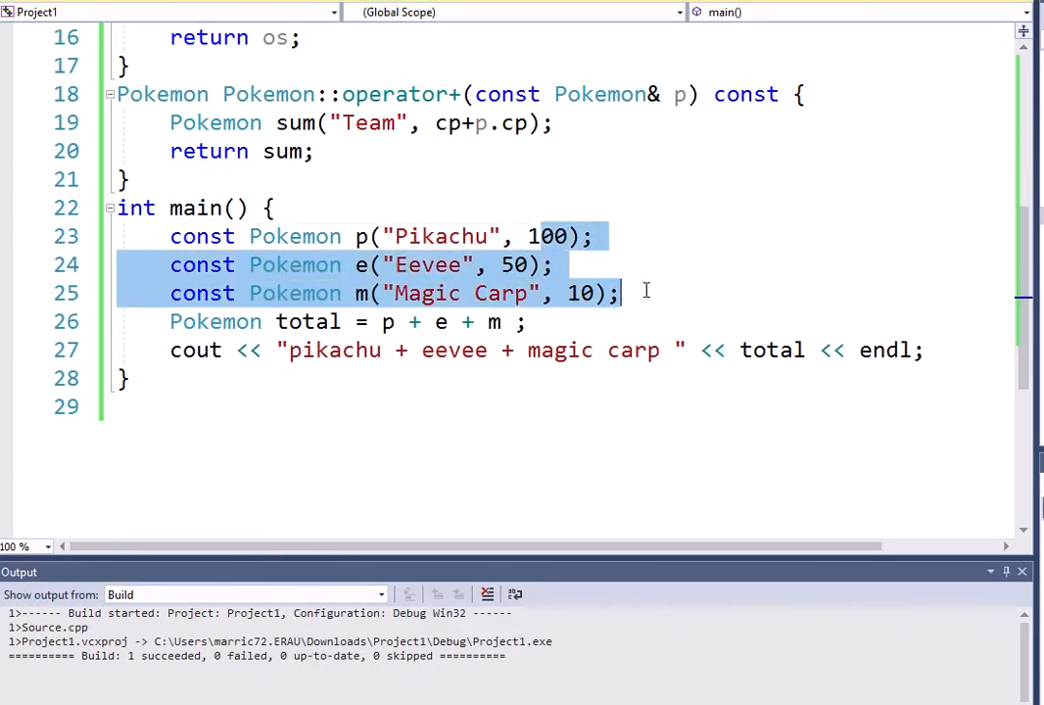
{"action": "left_click", "coordinate": [595, 236]}
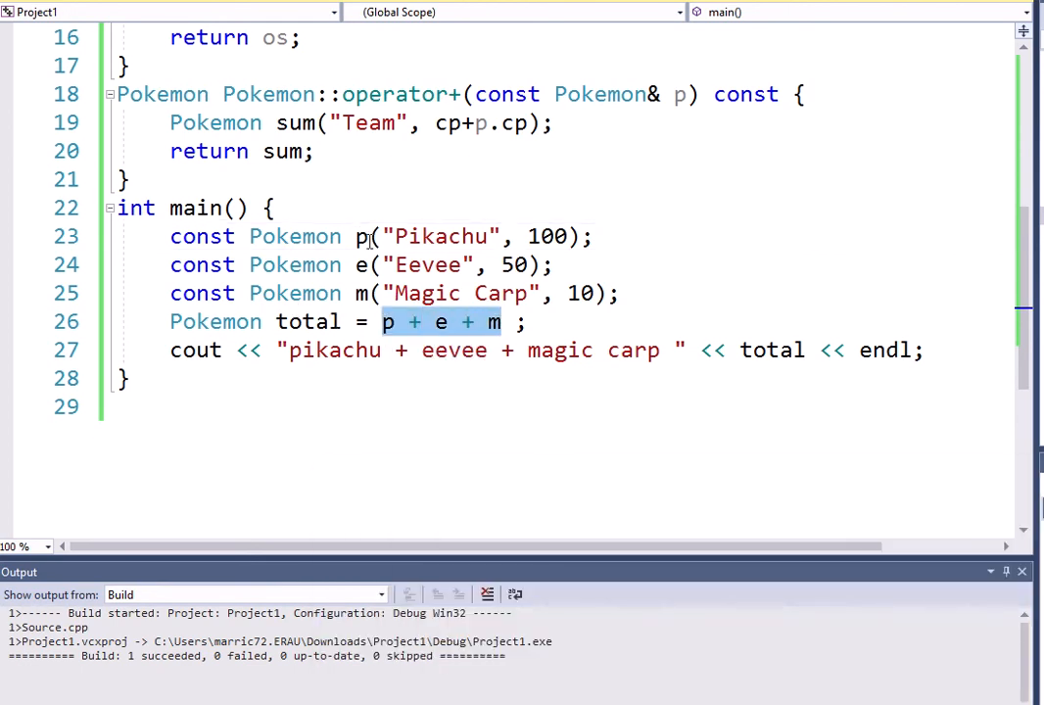
{"action": "mouse_move", "coordinate": [423, 253]}
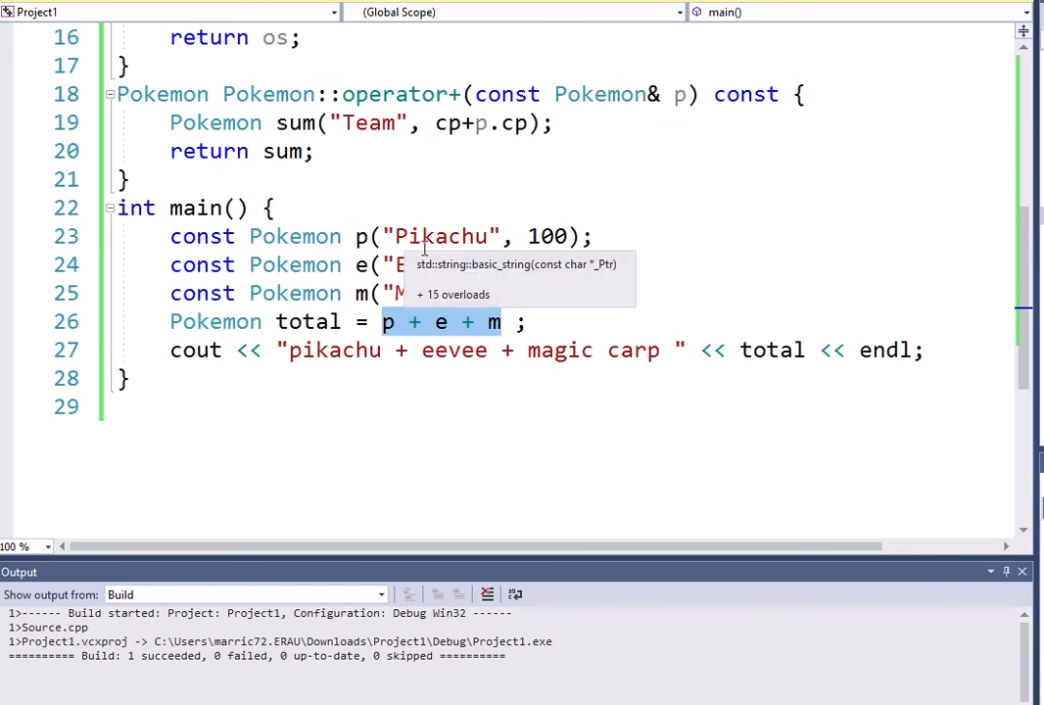